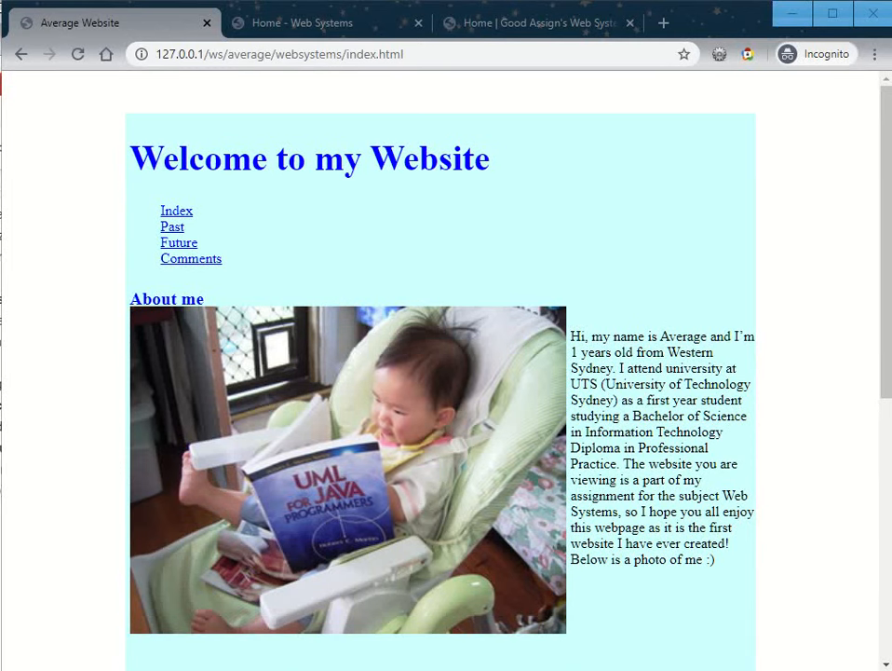
Step: Look over the Average Website home page, then go through My Past to its Comments page
scroll(down, 3)
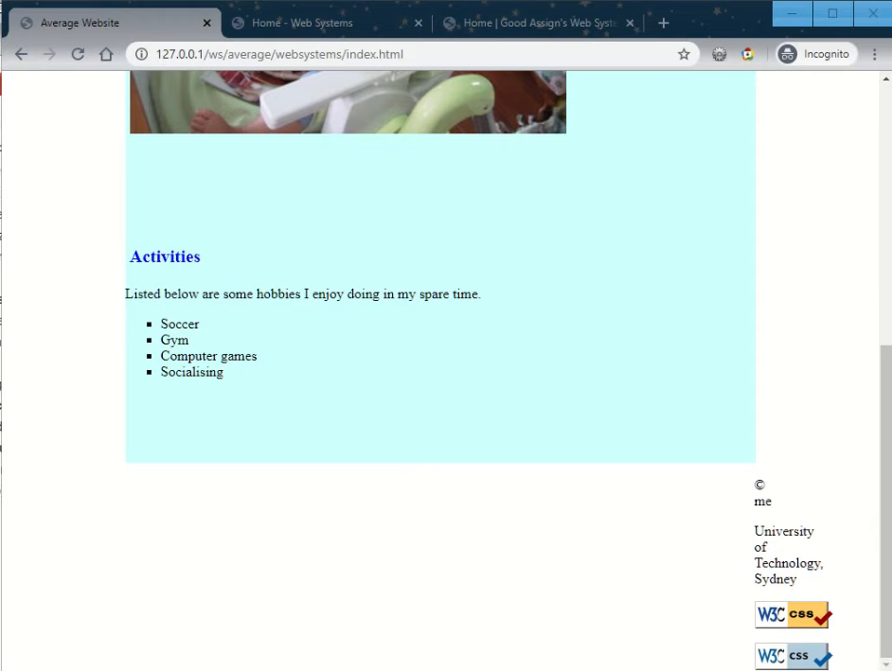
scroll(up, 3)
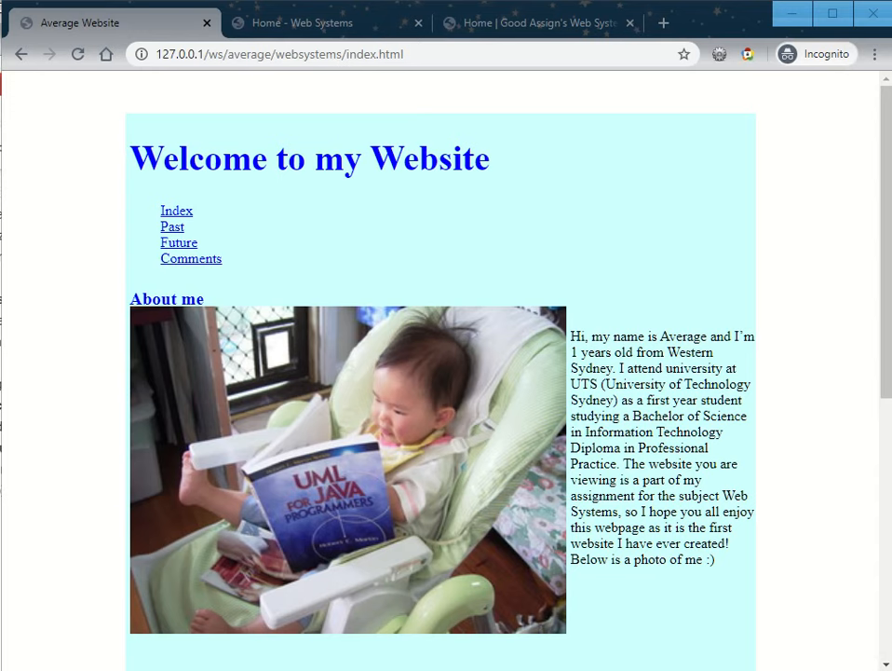
mouse_move(172, 228)
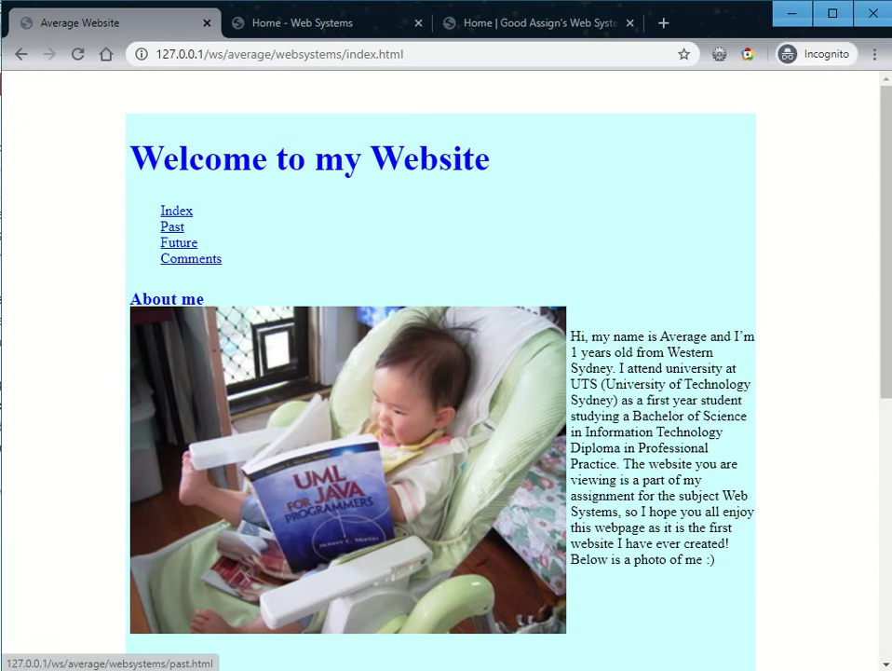
click(171, 228)
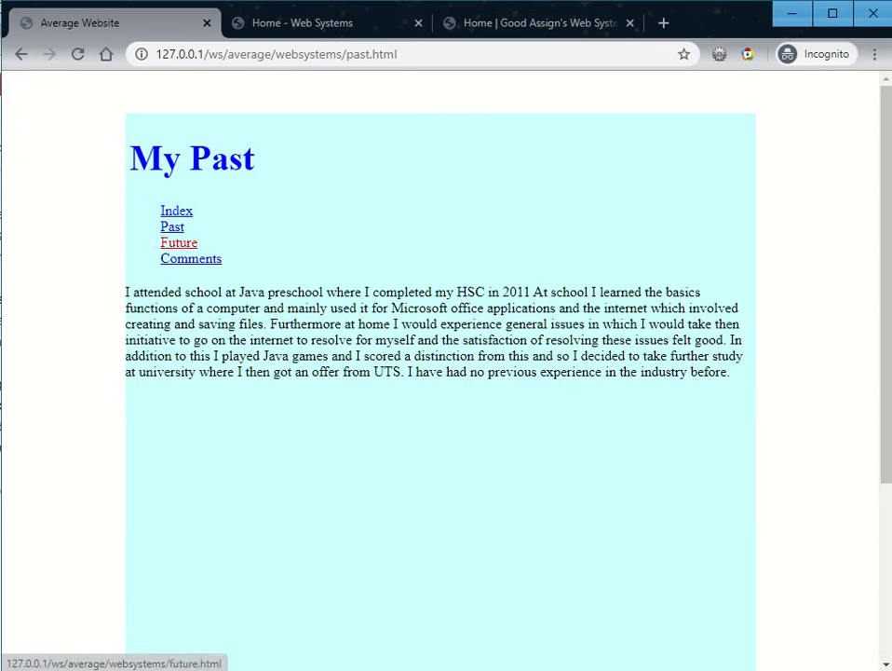
click(190, 257)
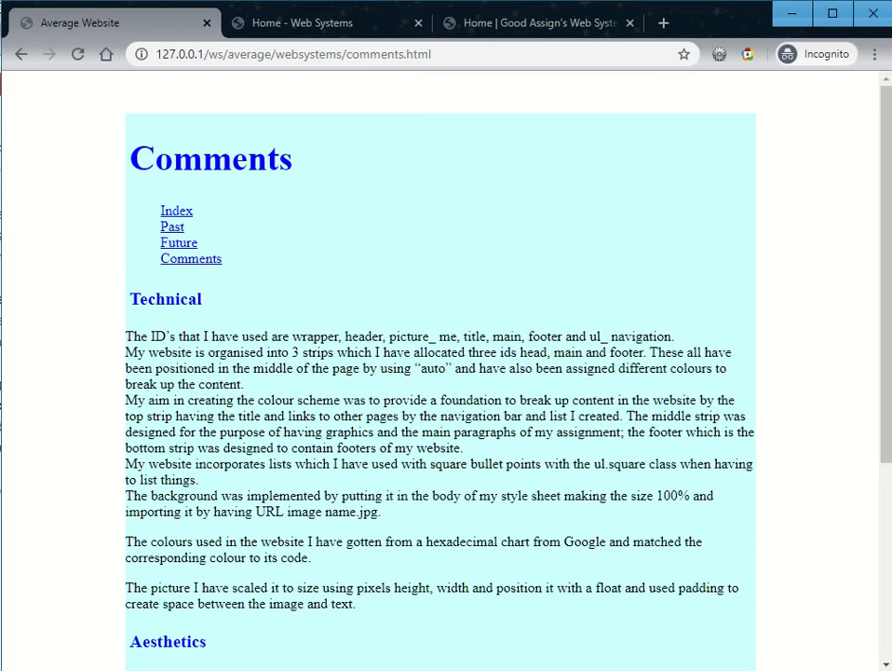
scroll(down, 3)
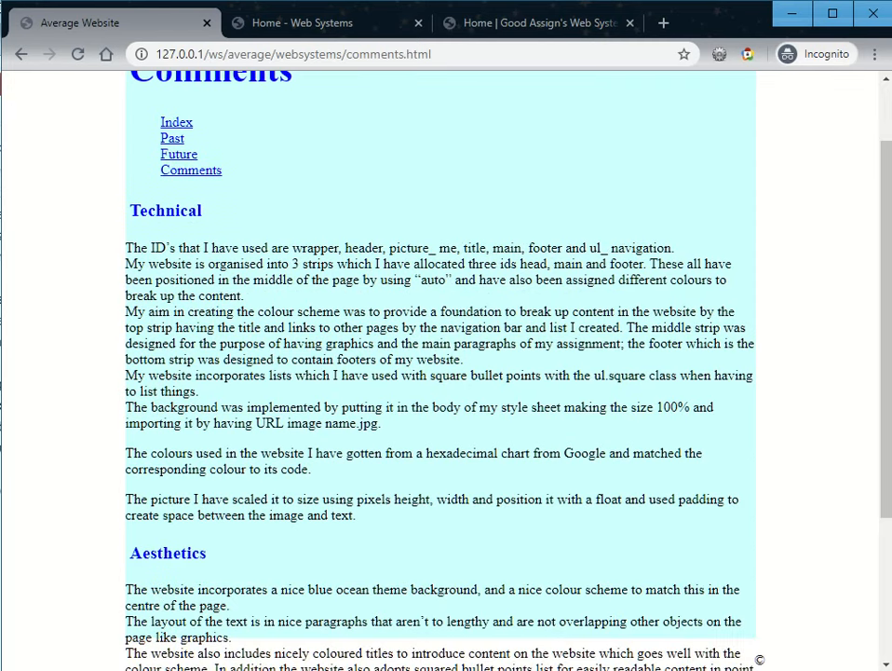
drag(155, 248, 558, 248)
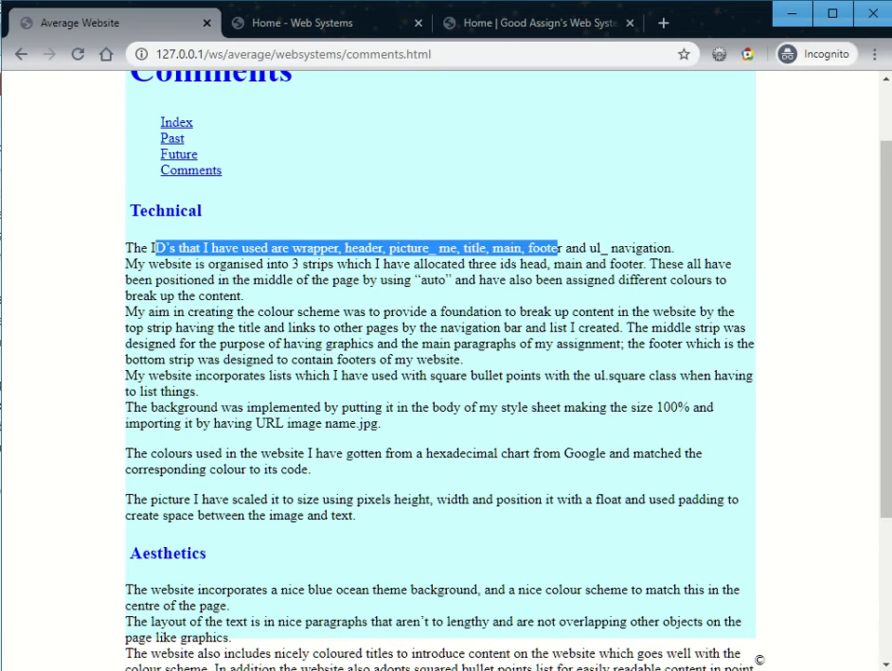
drag(555, 246, 663, 246)
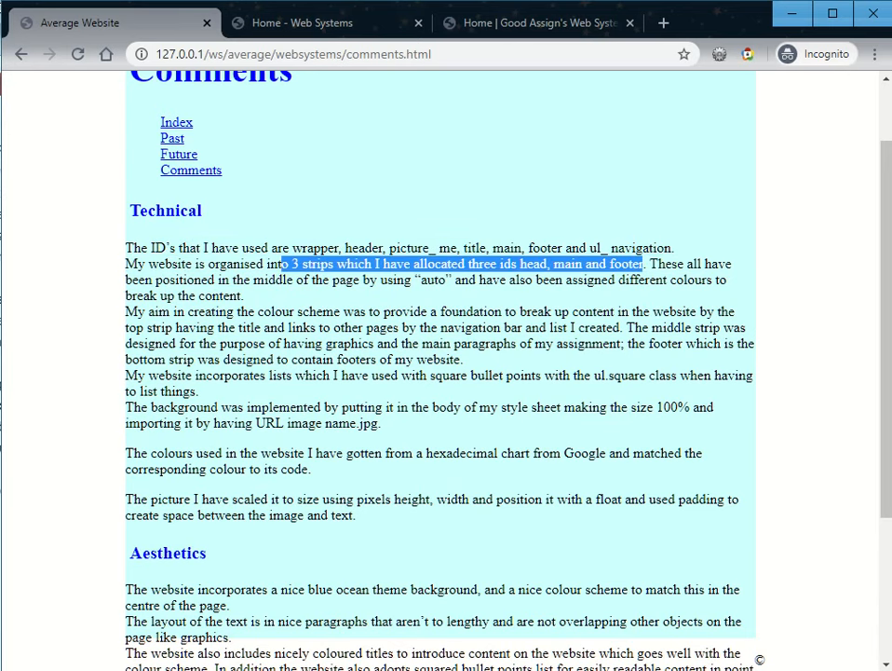
scroll(down, 3)
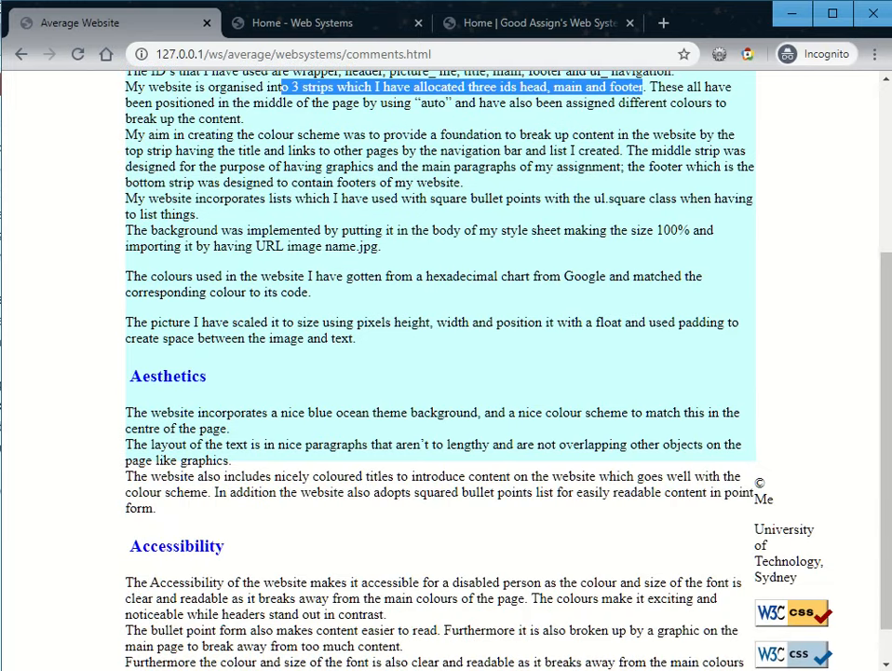
scroll(down, 3)
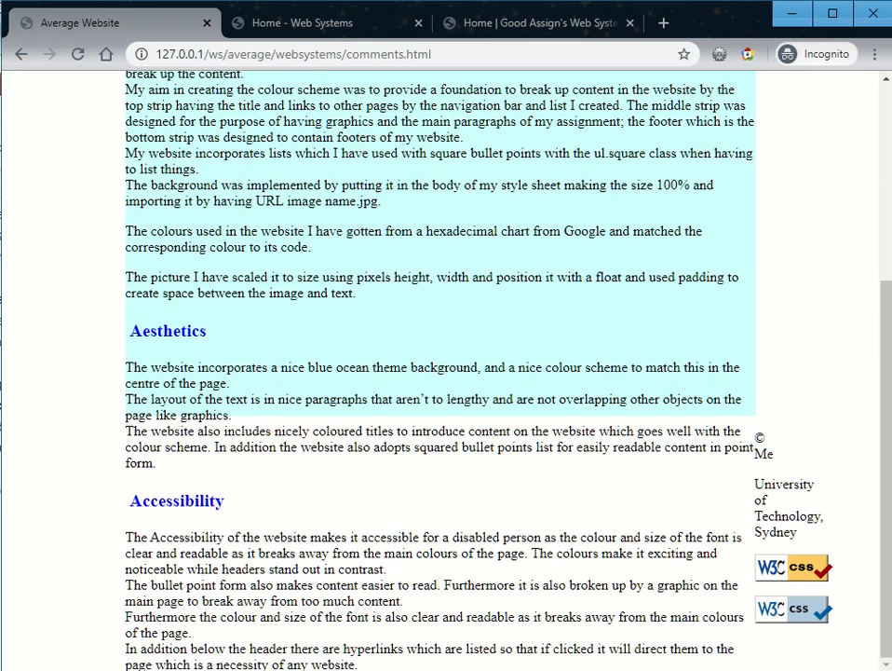
double_click(177, 499)
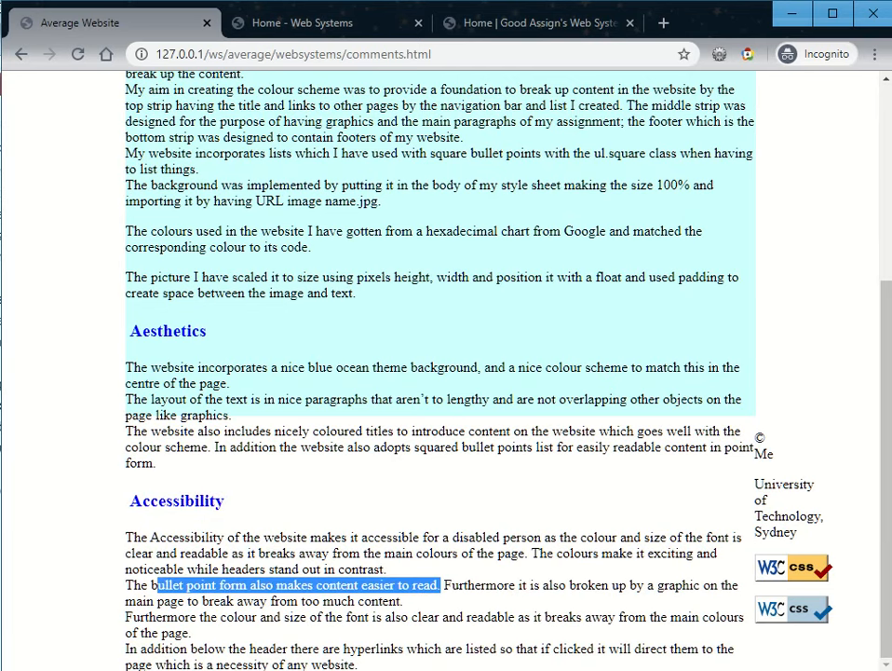
Step: Bring up the dark-themed Web Systems home page after a brief look back at the Average Website's comments
click(326, 23)
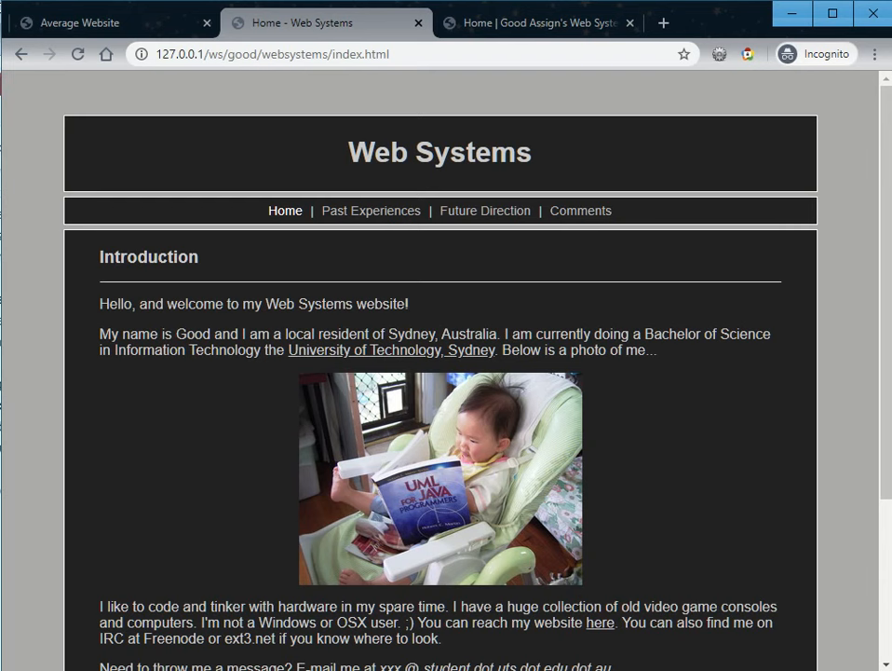
mouse_move(582, 210)
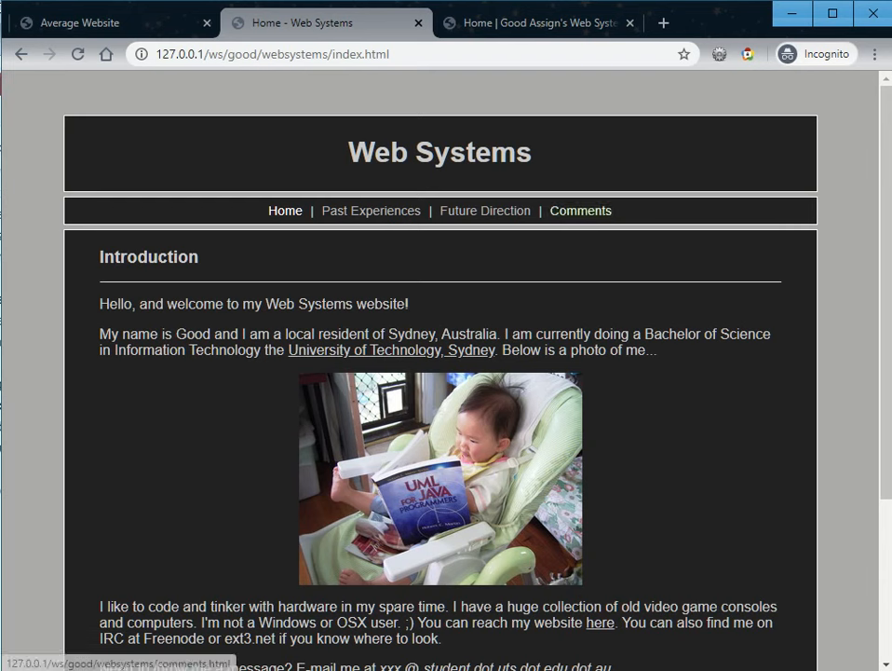
mouse_move(484, 211)
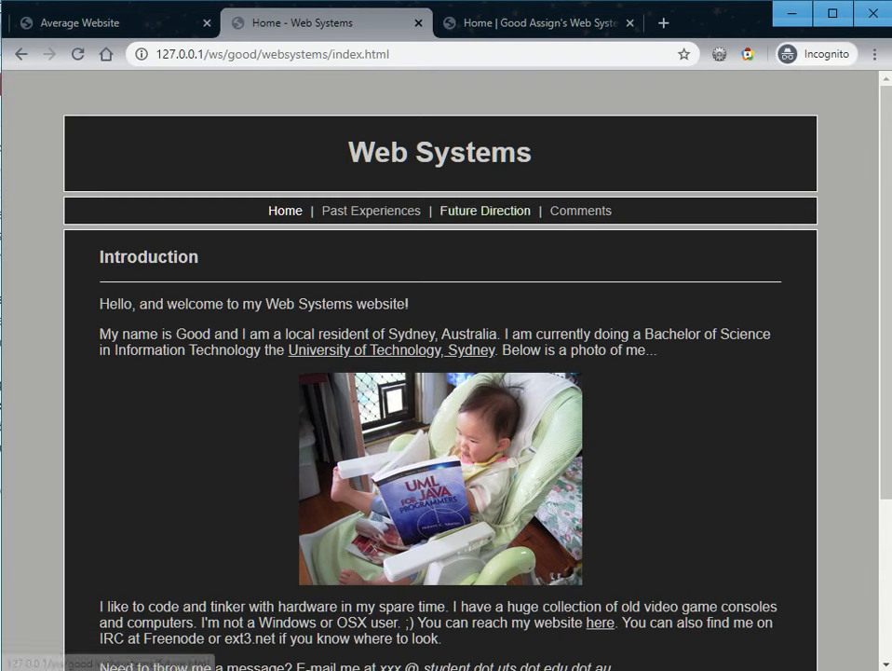
click(112, 22)
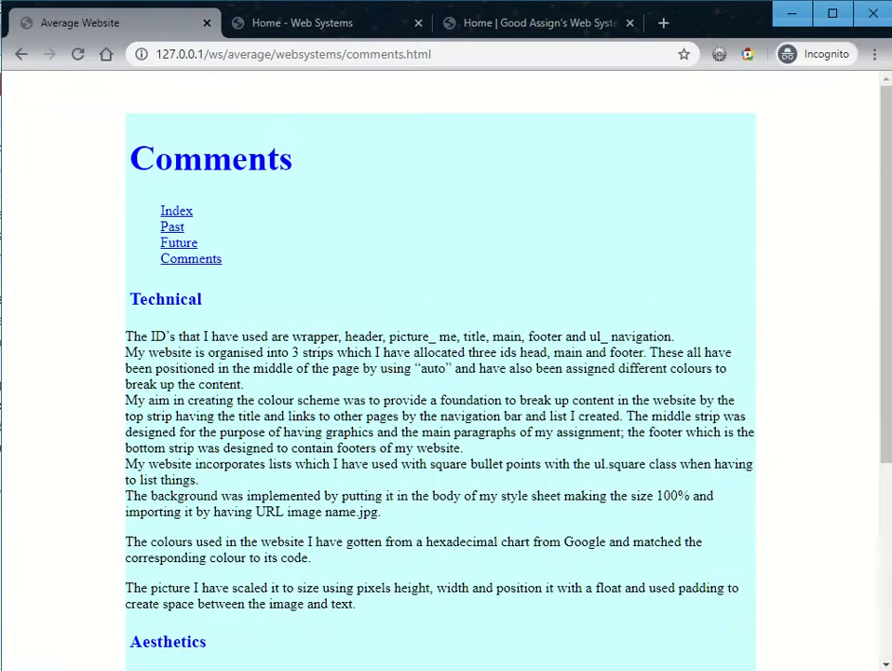
mouse_move(179, 242)
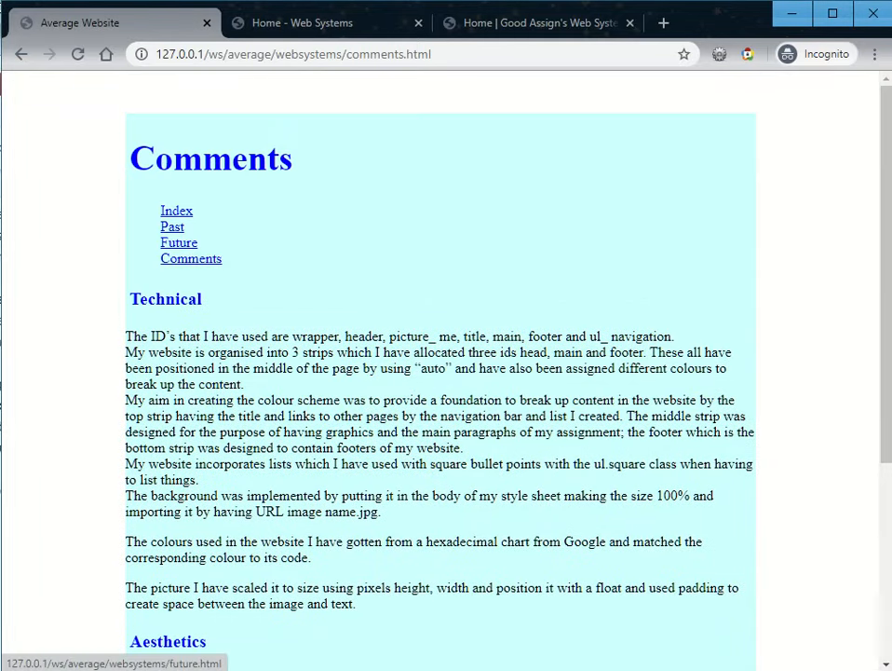
click(175, 211)
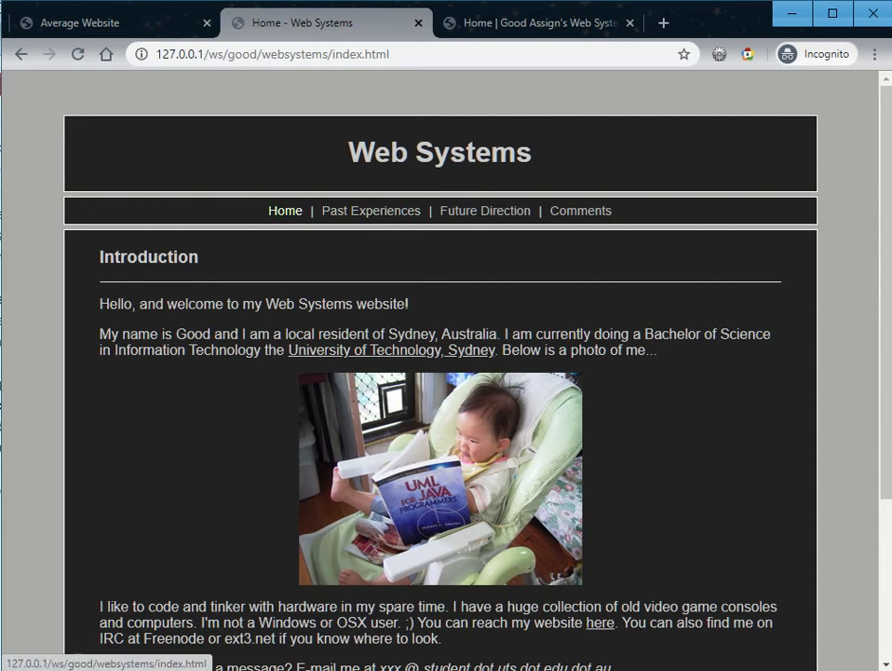
mouse_move(371, 208)
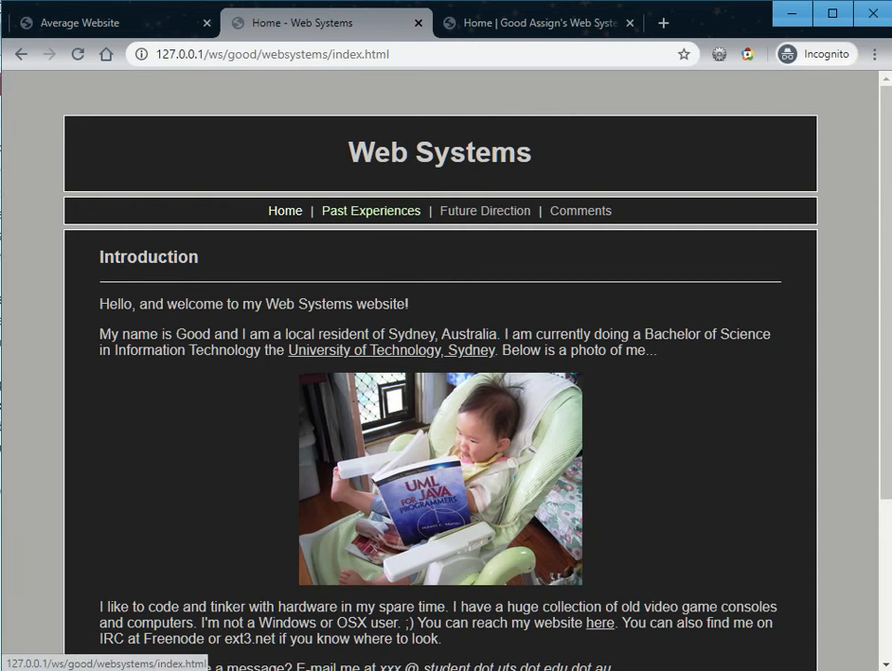
mouse_move(581, 211)
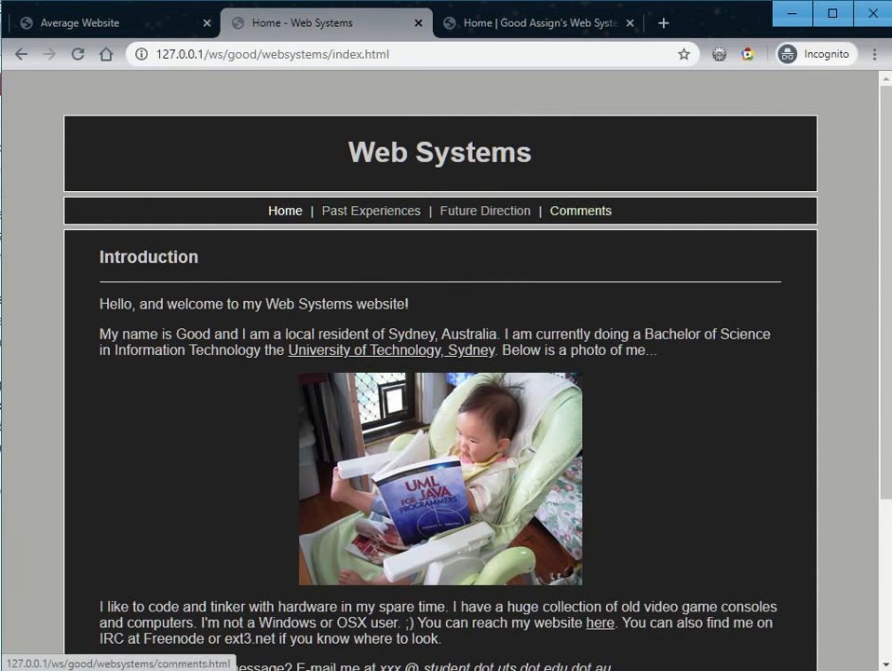
Step: Read the Web Systems home page down to its footer and back up
scroll(down, 3)
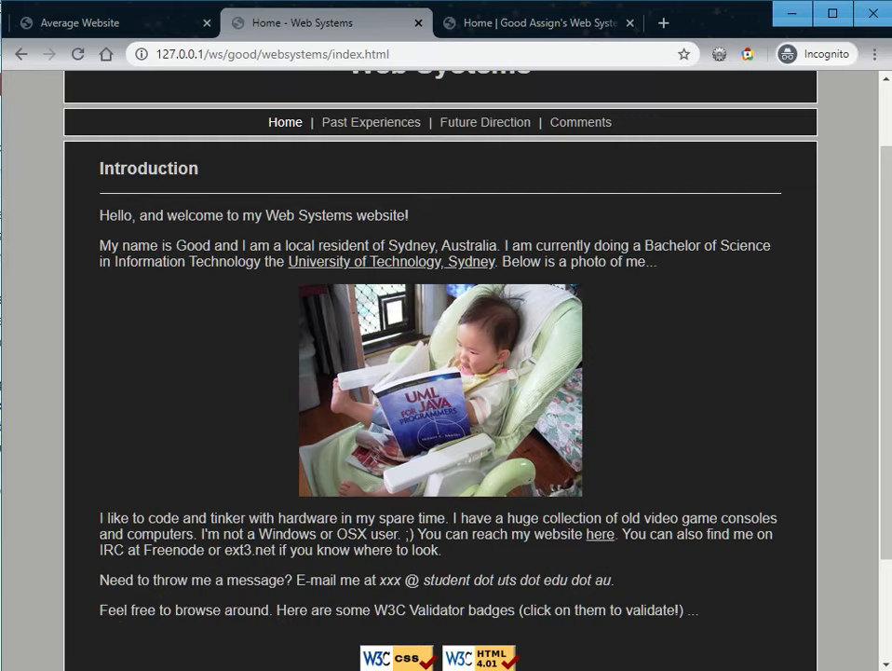
scroll(down, 3)
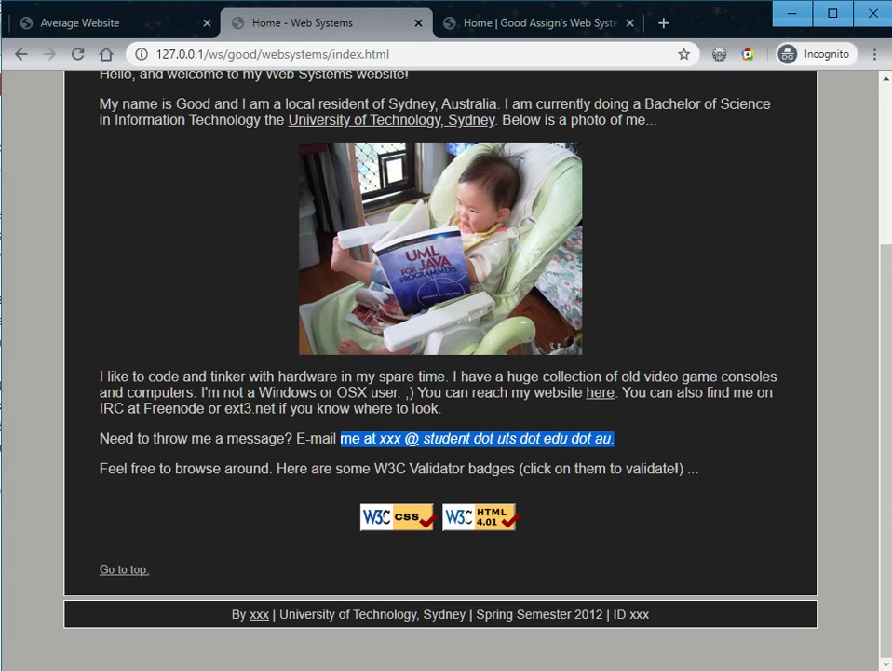
scroll(up, 3)
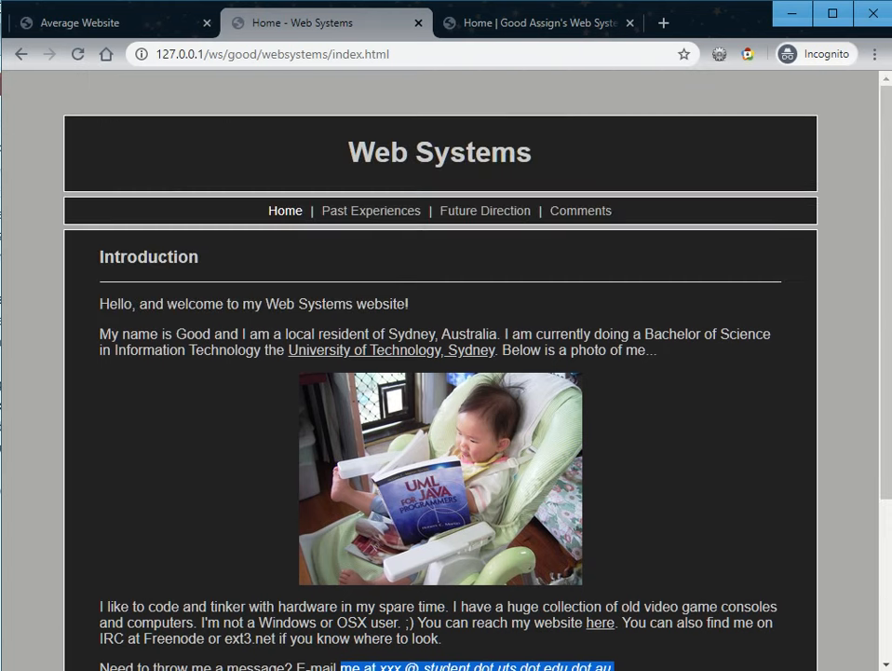
Step: Read the Past Experiences page down to its footer, then move on to the Future Direction page
click(369, 209)
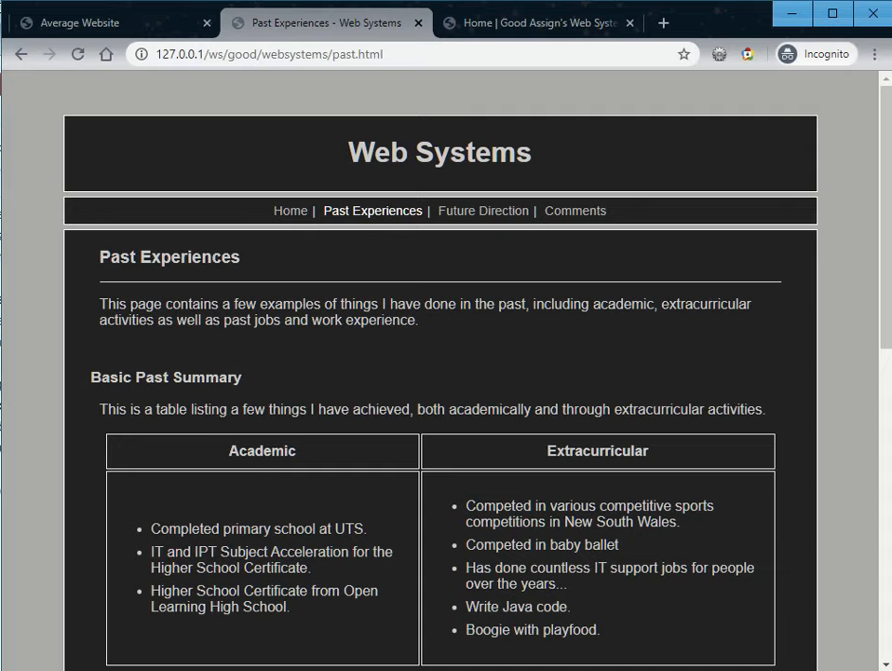
scroll(down, 3)
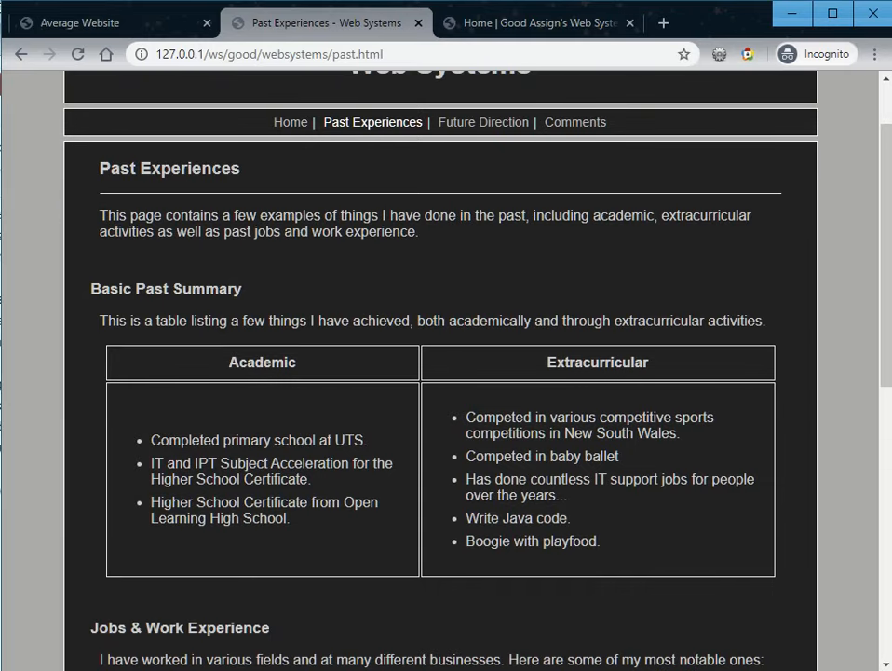
scroll(down, 3)
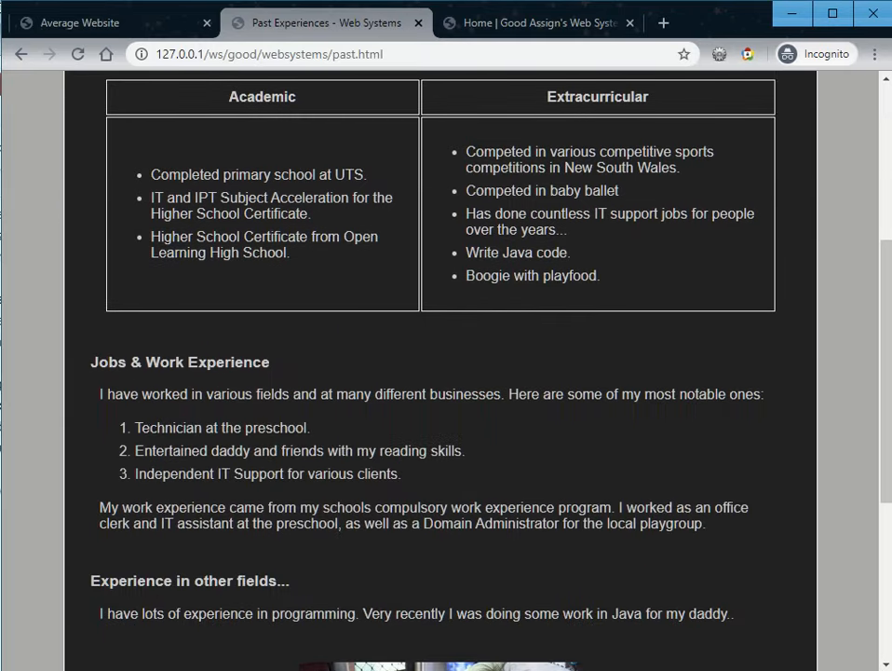
scroll(down, 3)
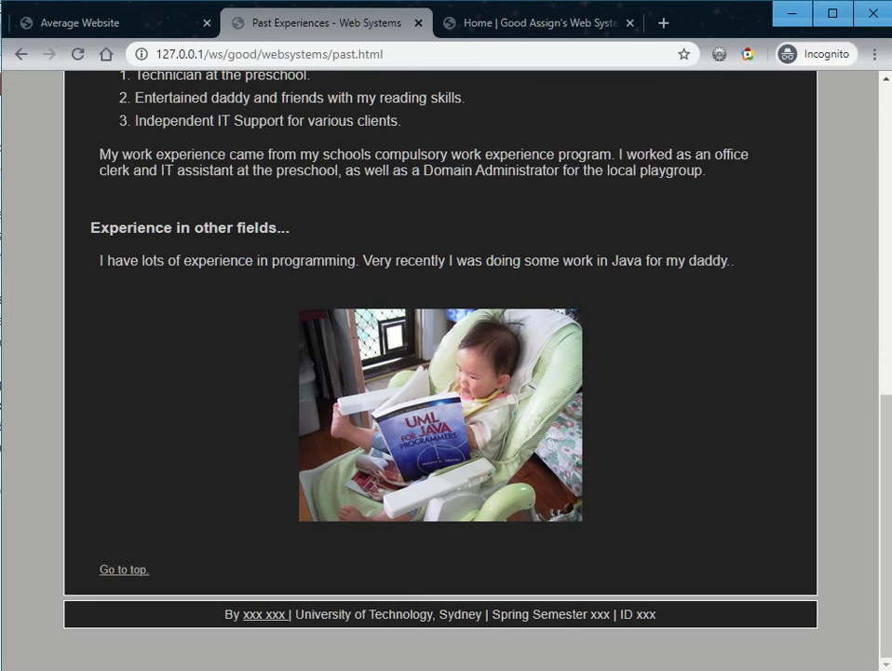
scroll(up, 3)
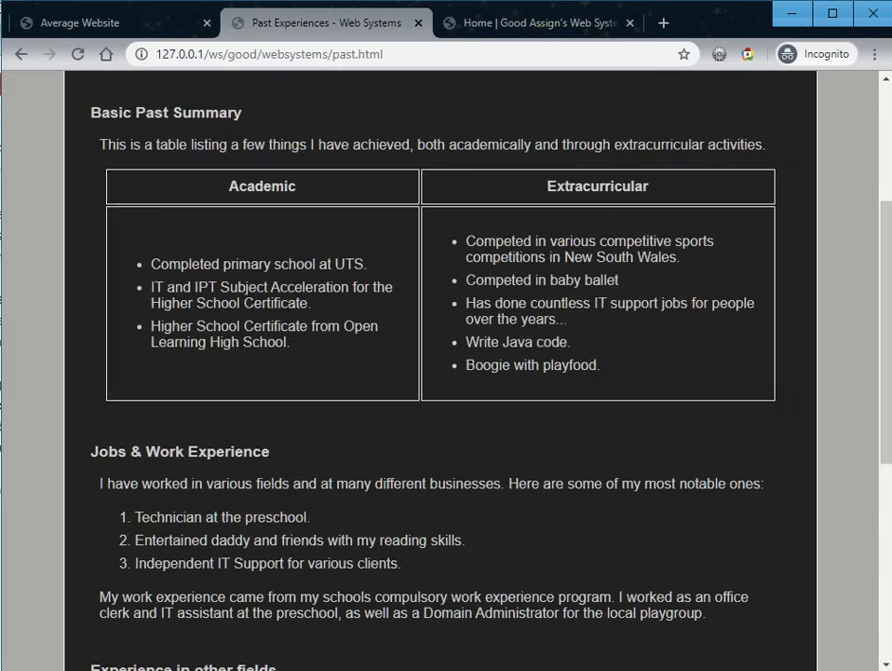
click(485, 121)
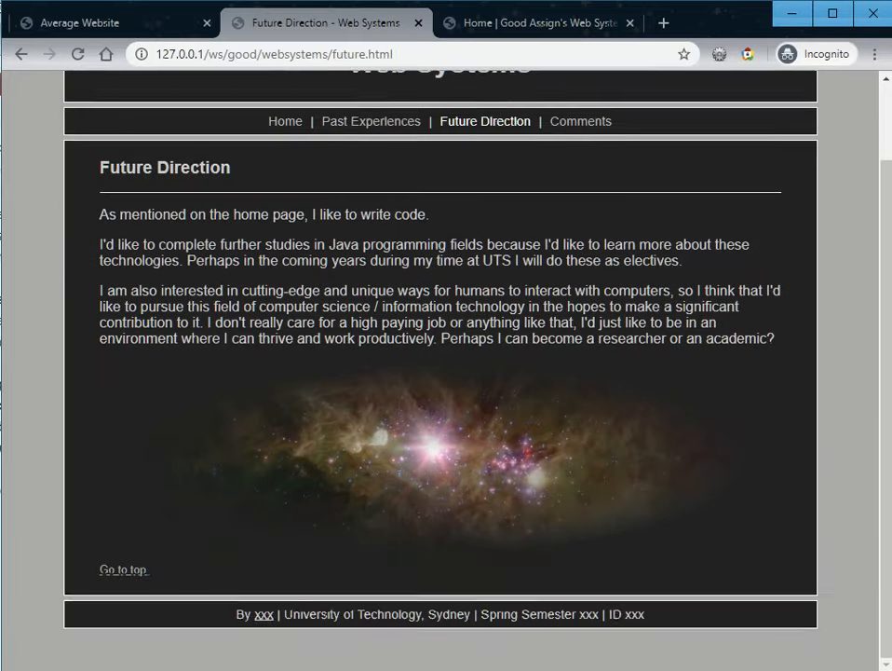
Step: Read the Web Systems Comments page's Technical Aspects section, highlighting its text
click(581, 121)
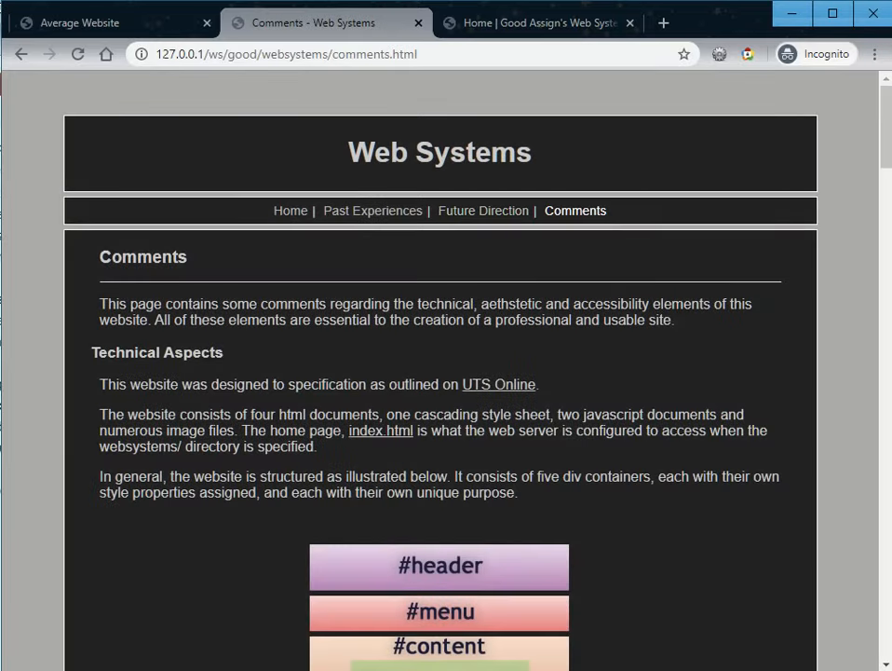
scroll(down, 3)
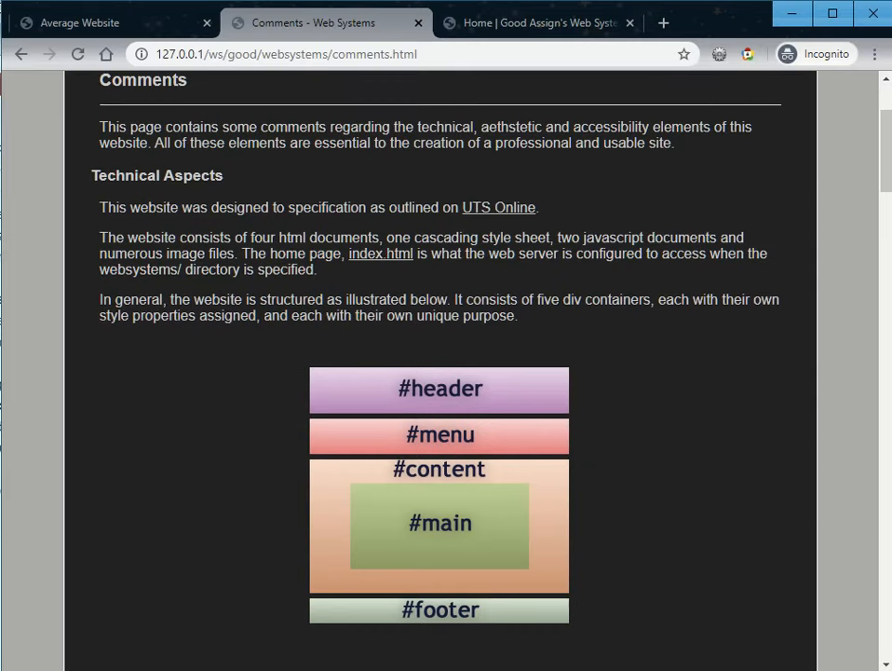
scroll(up, 3)
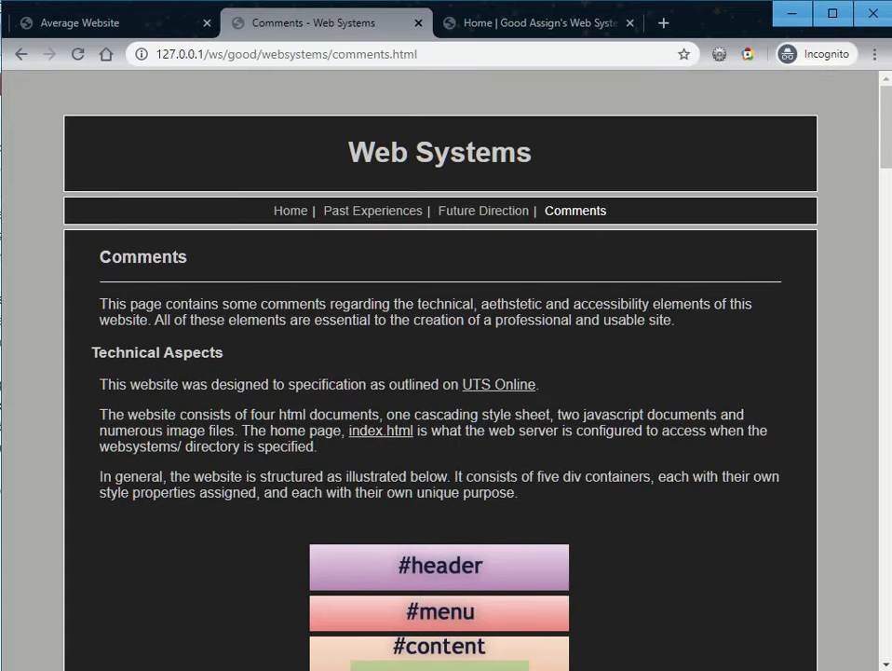
double_click(439, 152)
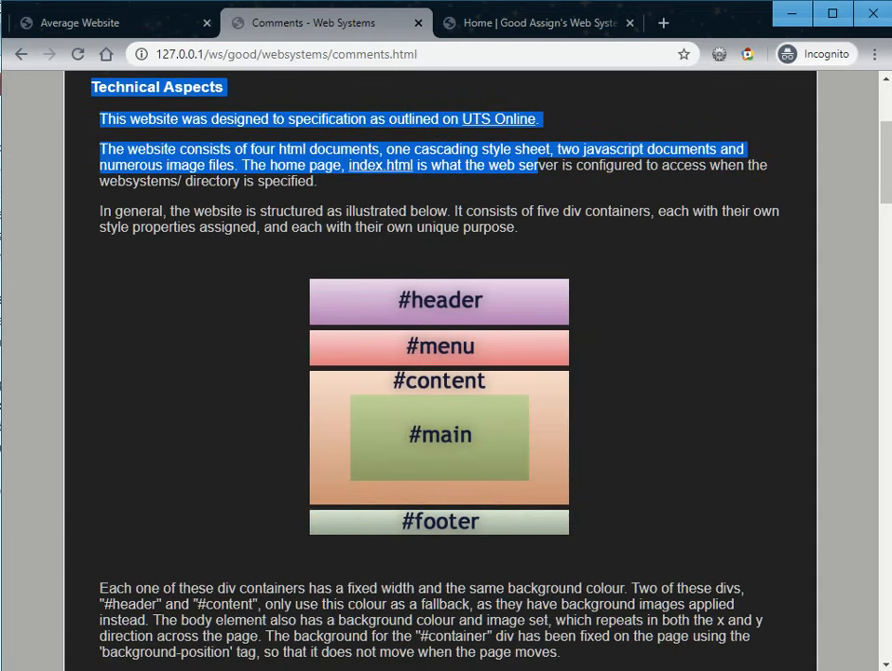
scroll(down, 3)
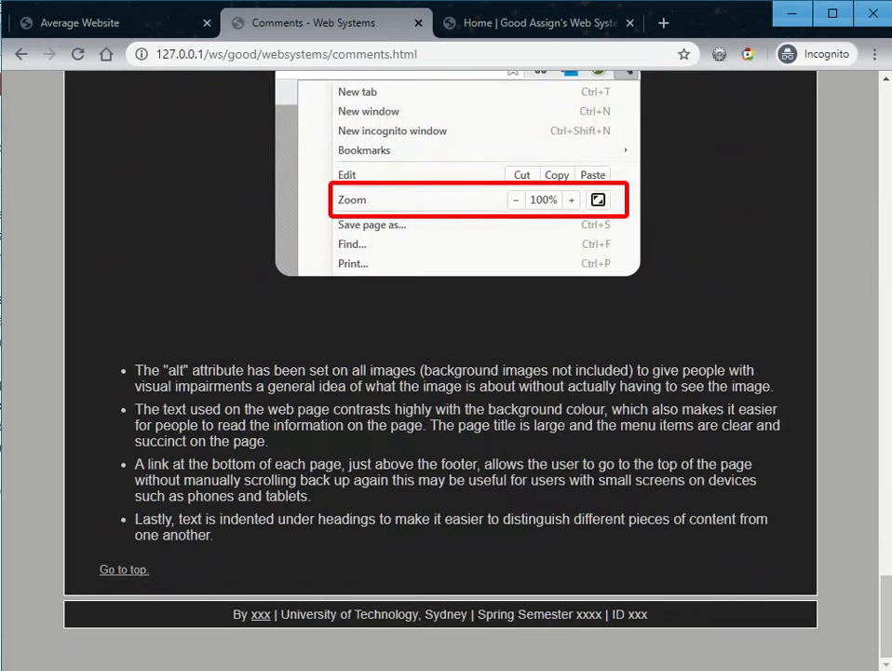
scroll(up, 3)
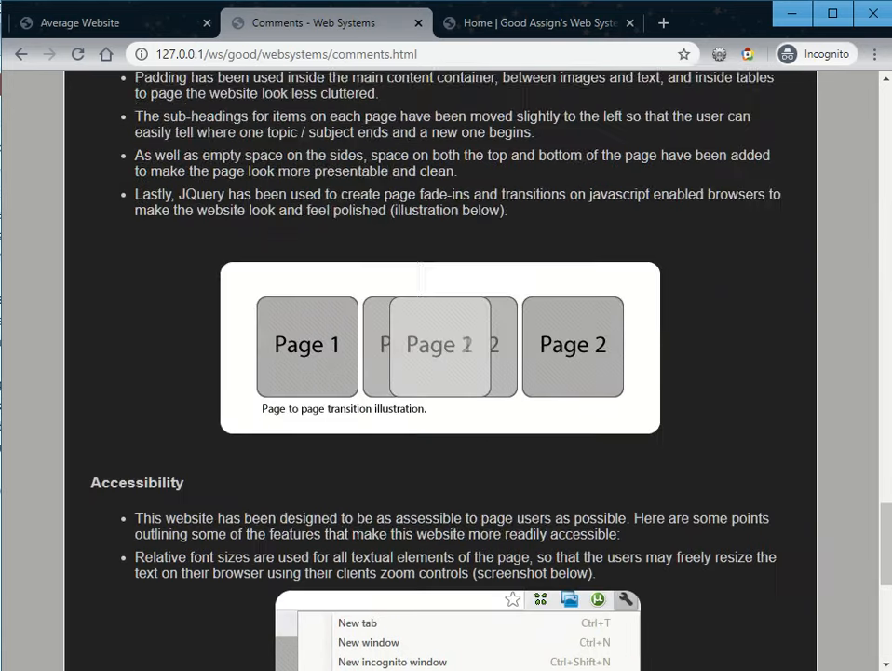
scroll(up, 3)
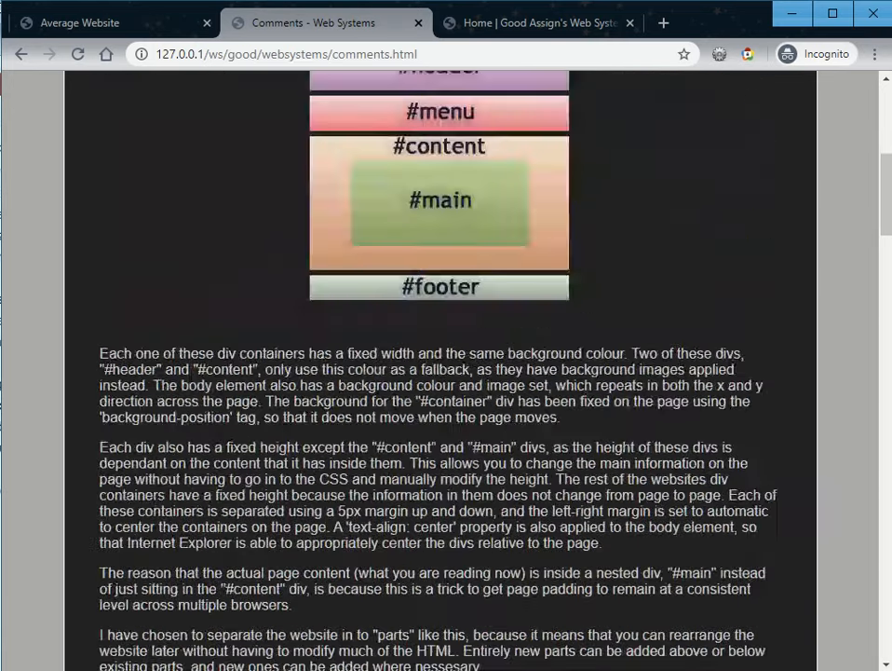
scroll(up, 3)
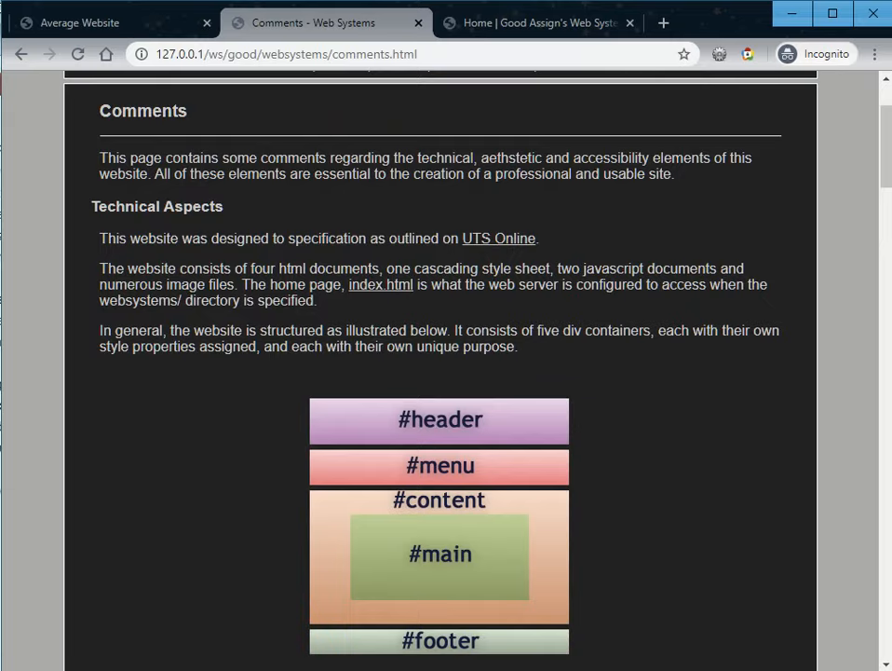
scroll(down, 3)
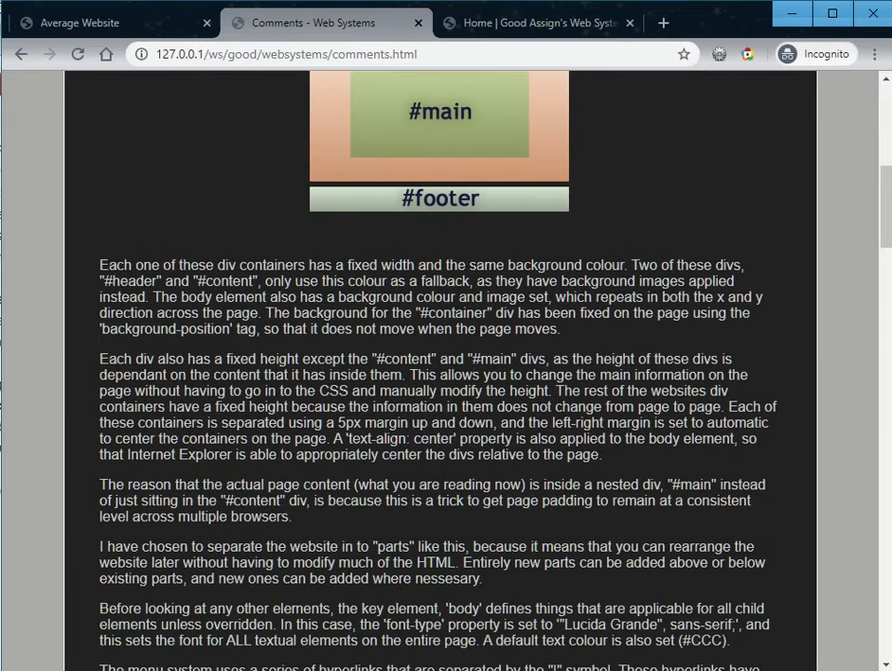
scroll(down, 3)
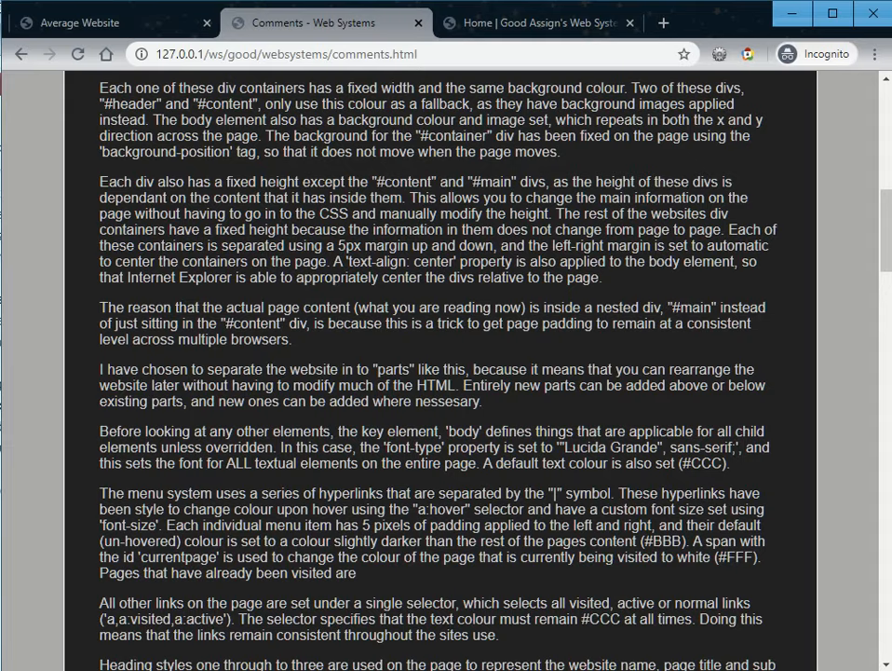
scroll(down, 3)
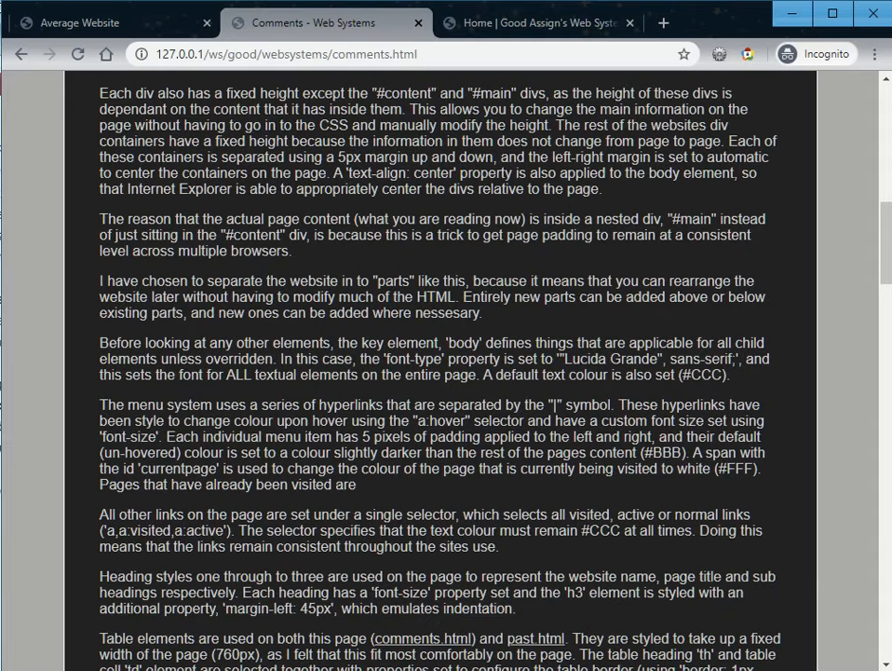
Step: Highlight the body default font and colour sentence, the misspelled 'paragrapg' and the #gotop id while reading on
double_click(462, 343)
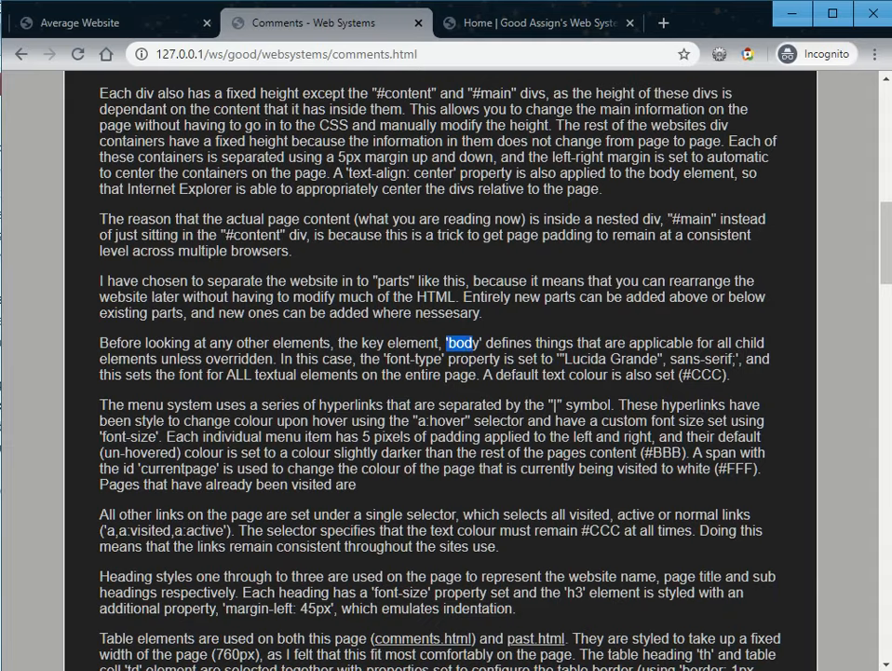
drag(447, 343, 652, 374)
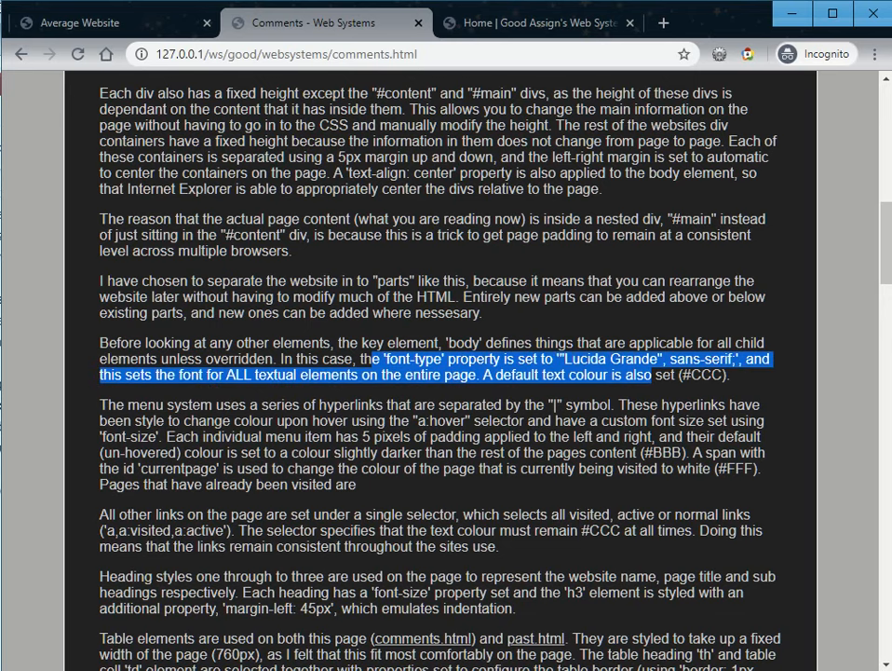
scroll(down, 3)
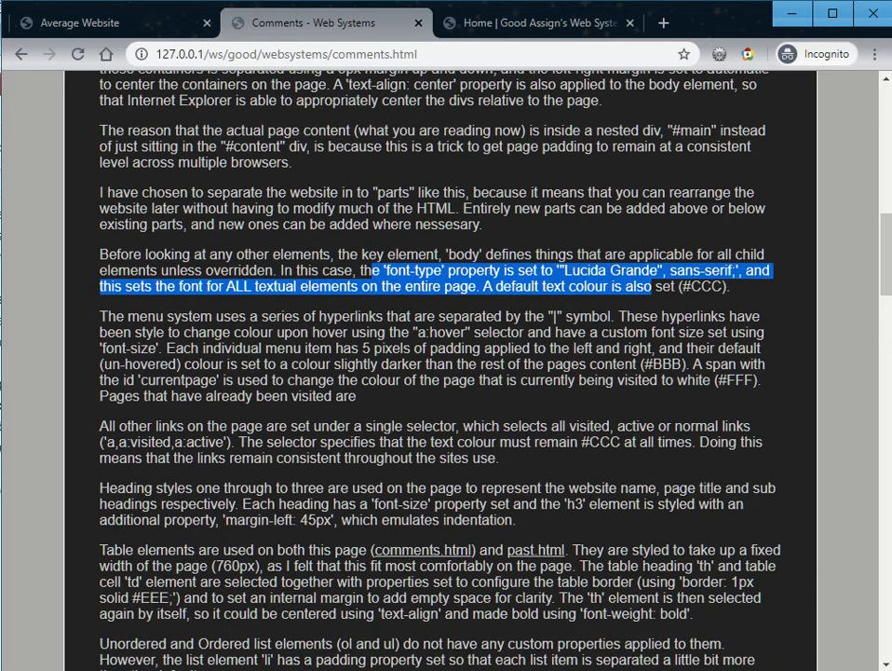
scroll(down, 3)
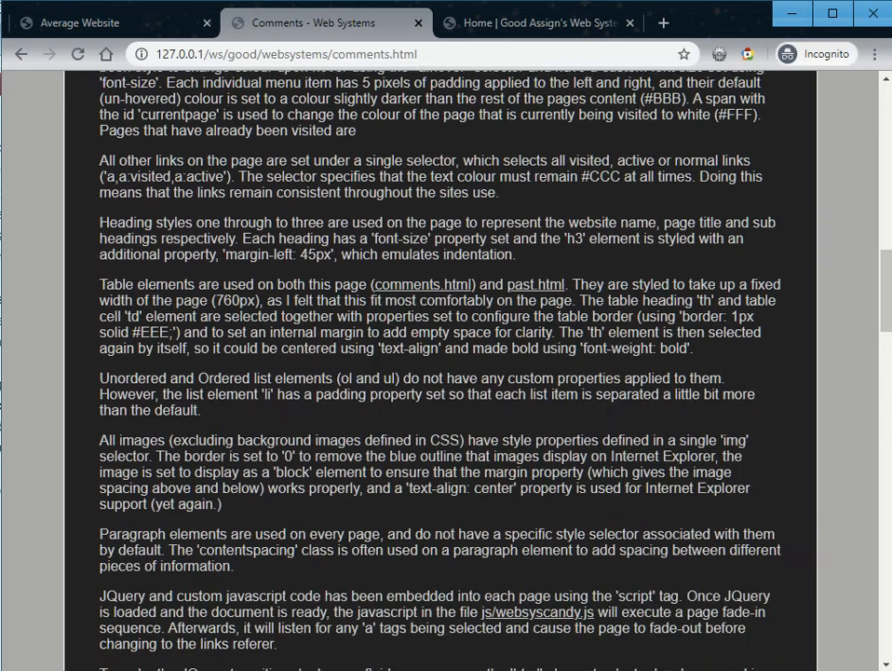
scroll(down, 3)
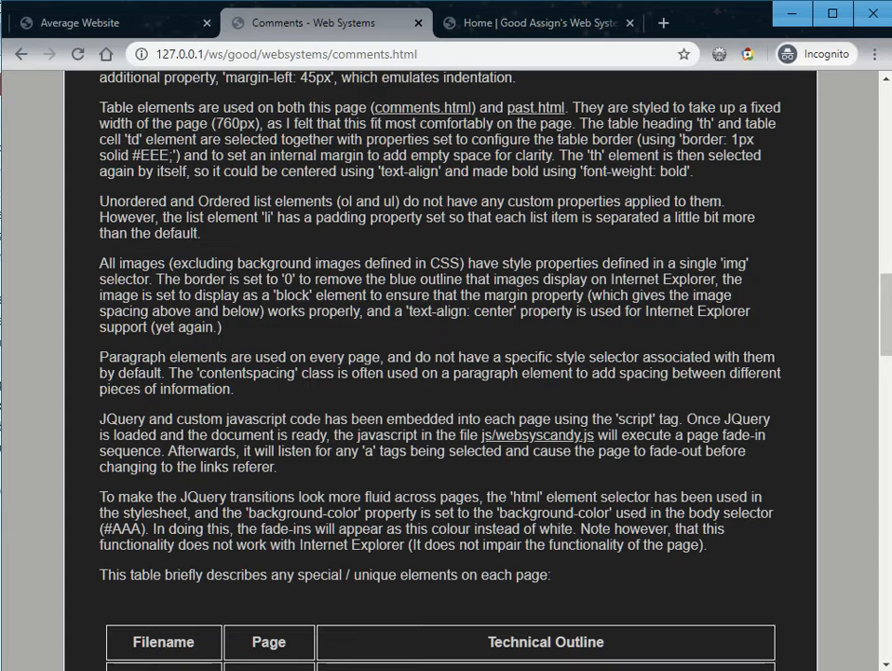
scroll(down, 3)
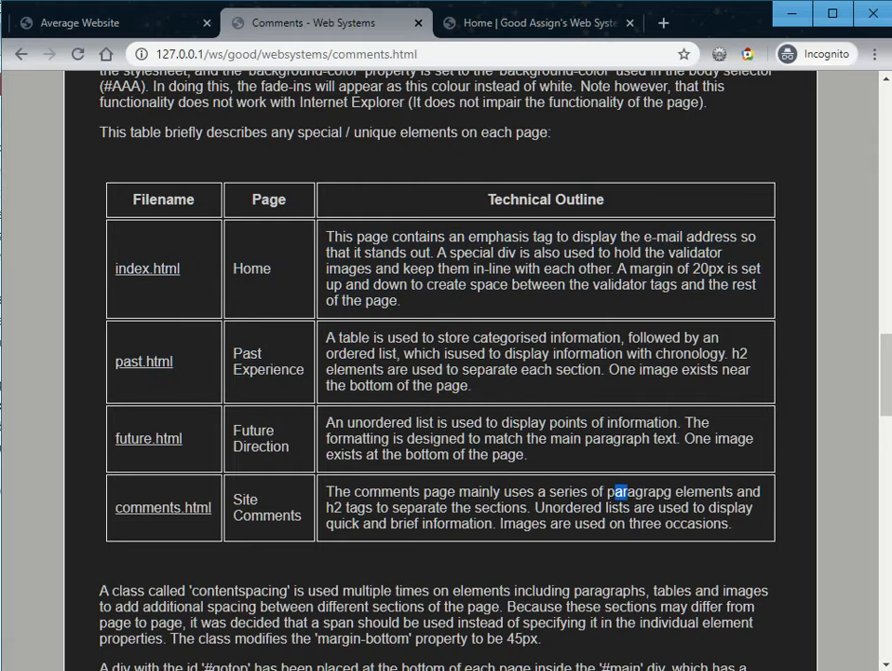
scroll(down, 3)
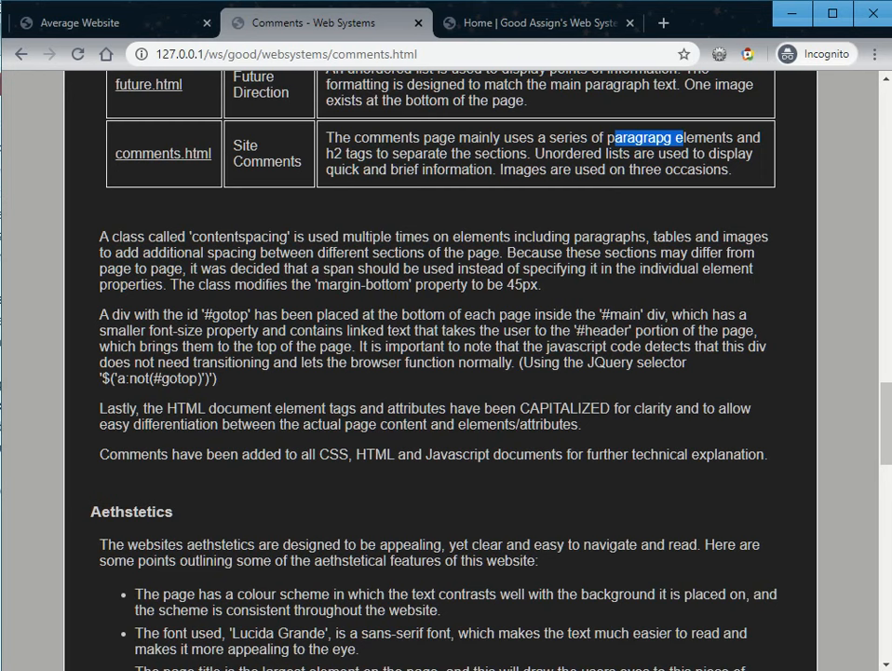
double_click(239, 234)
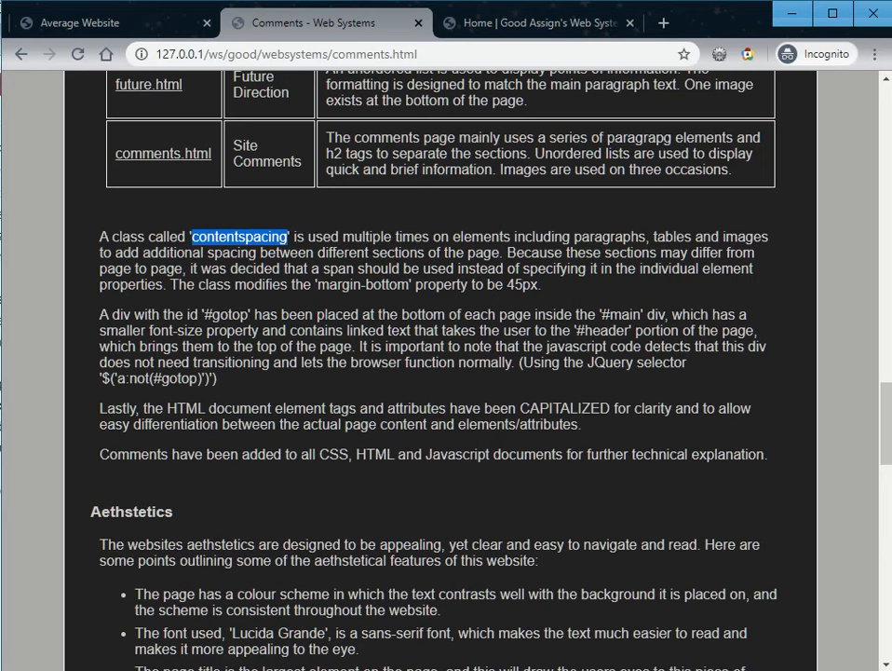
scroll(down, 3)
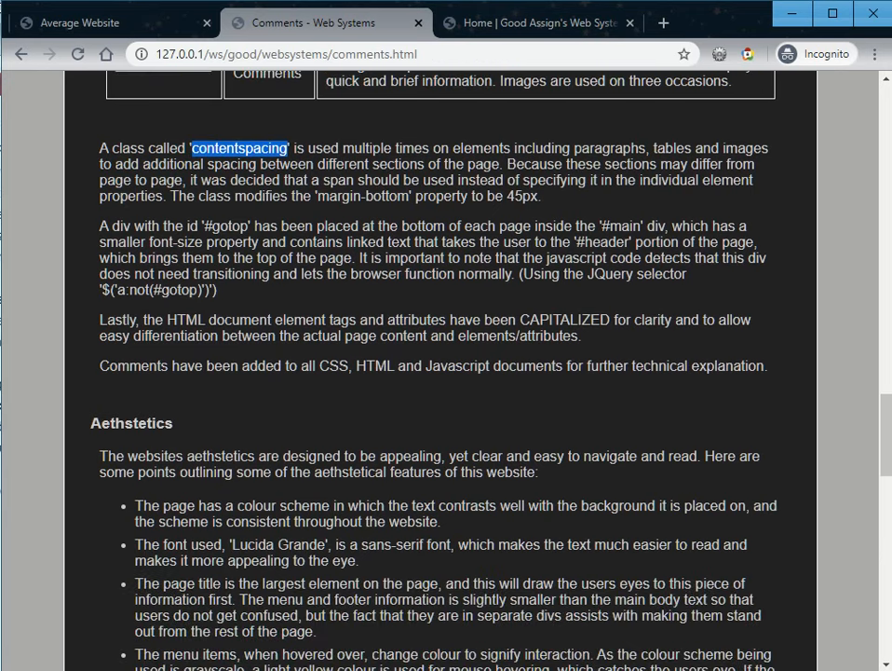
double_click(227, 225)
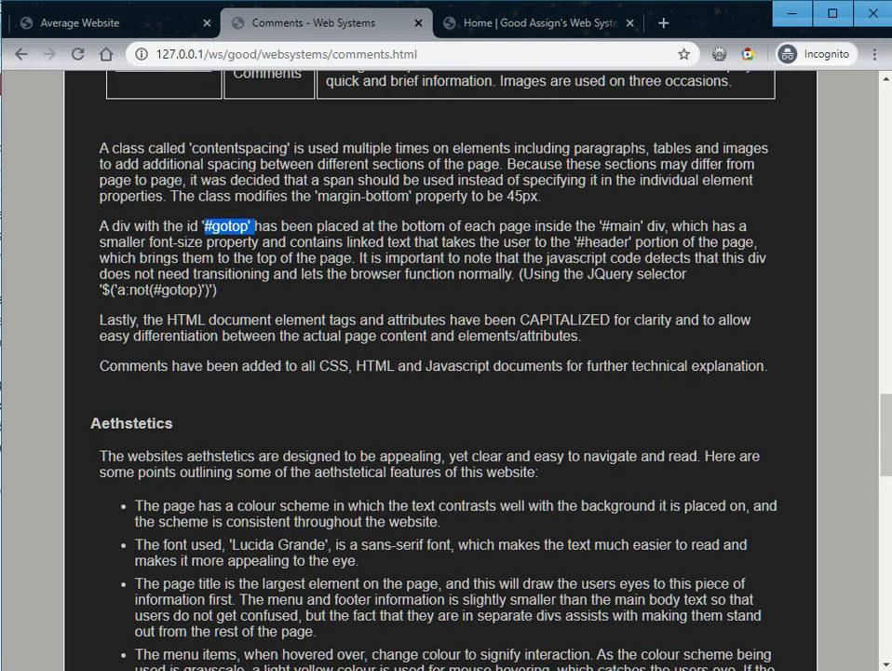
Step: Highlight the Lucida Grande font and text-contrast points in Aesthetics and Accessibility, then bring up the second good site's home page
scroll(down, 3)
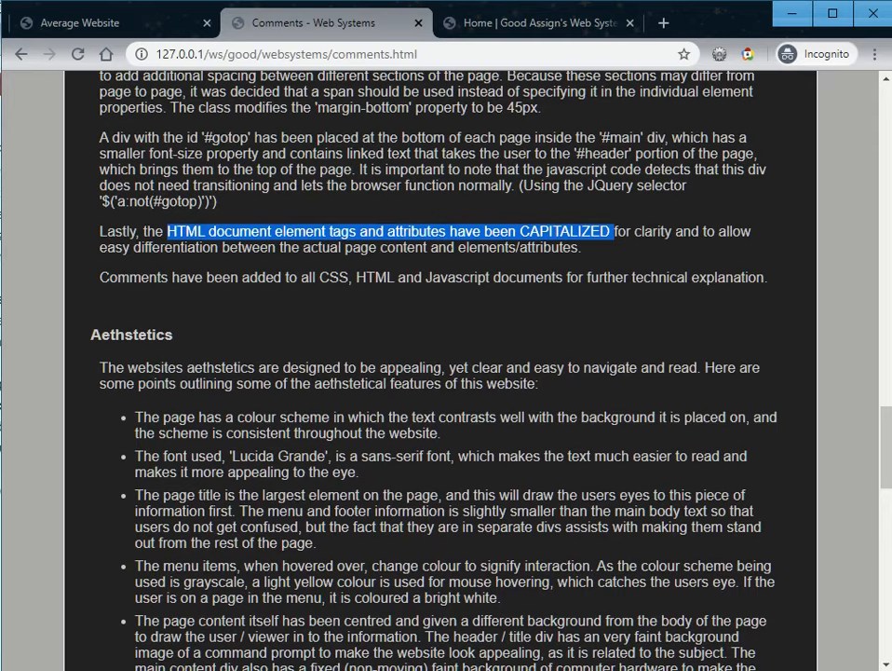
scroll(down, 3)
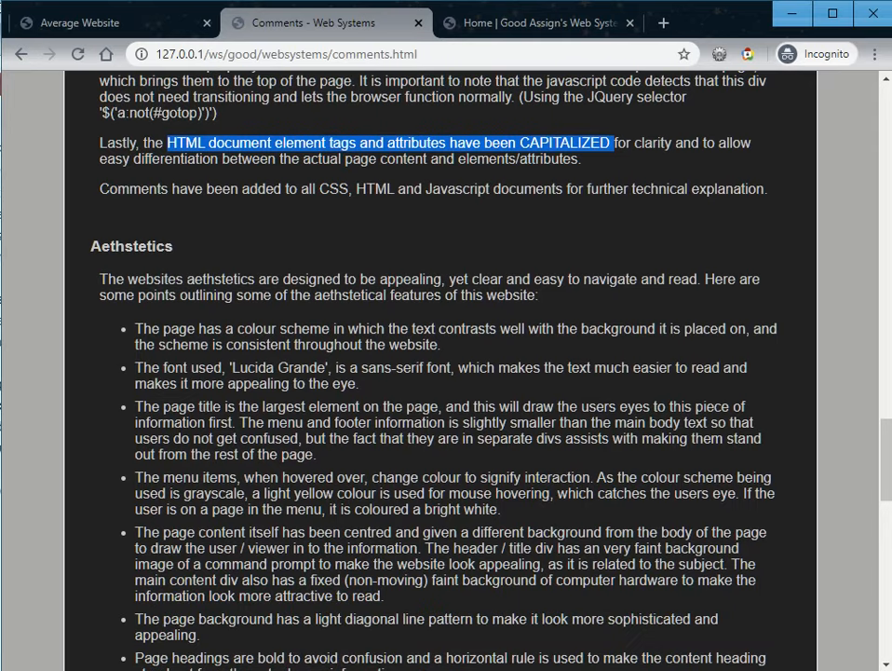
scroll(down, 3)
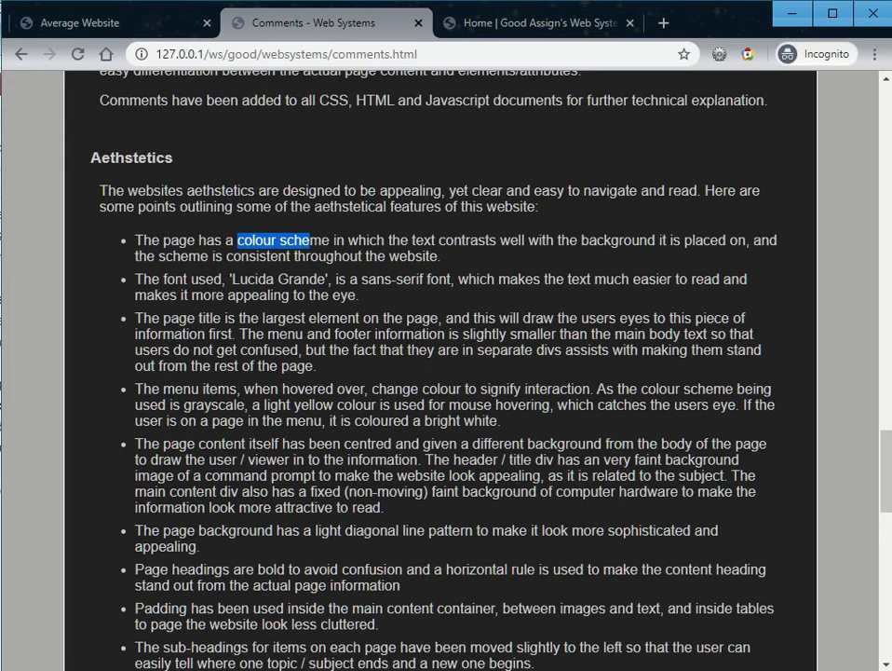
drag(231, 279, 306, 294)
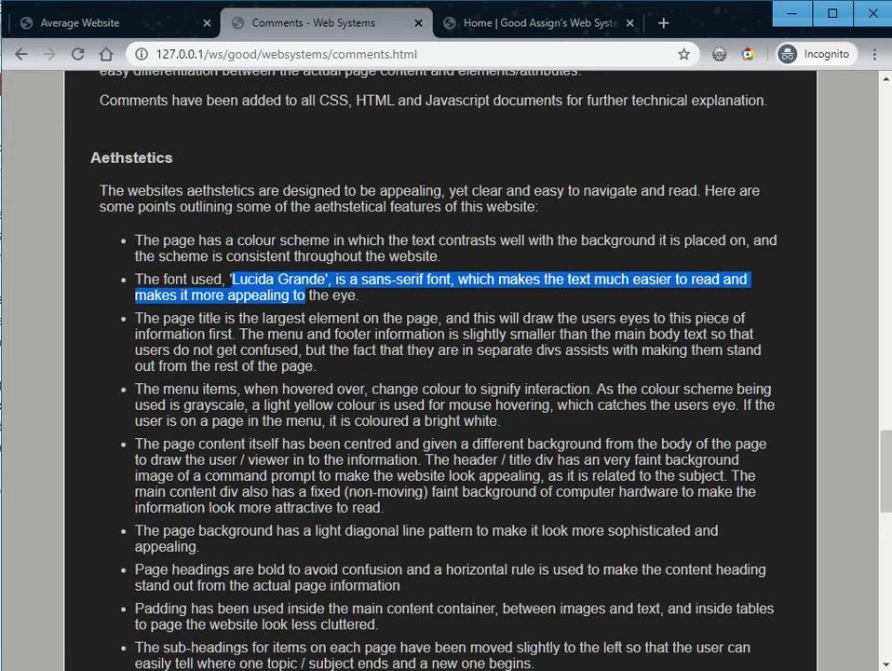
scroll(down, 3)
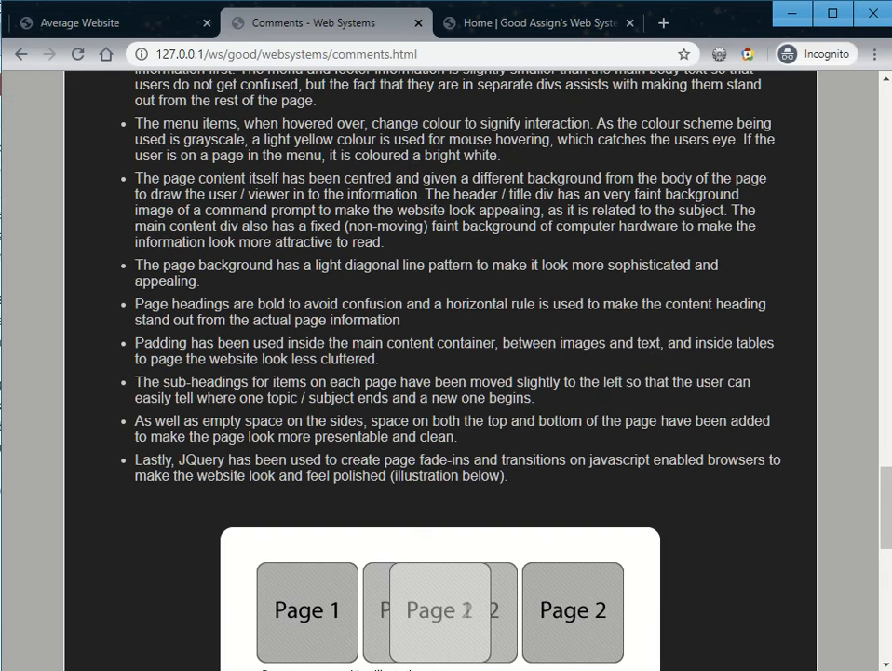
scroll(down, 3)
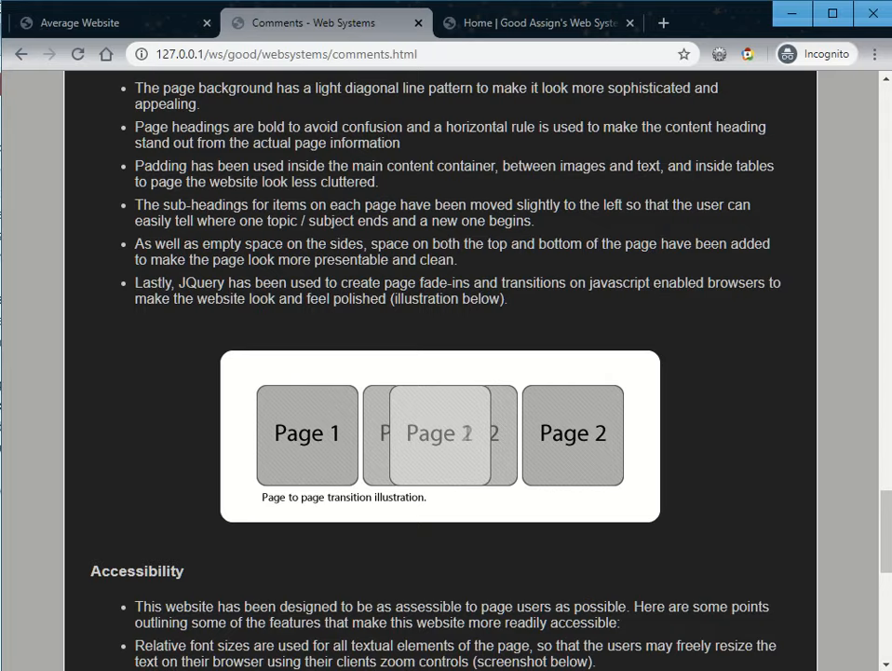
scroll(down, 3)
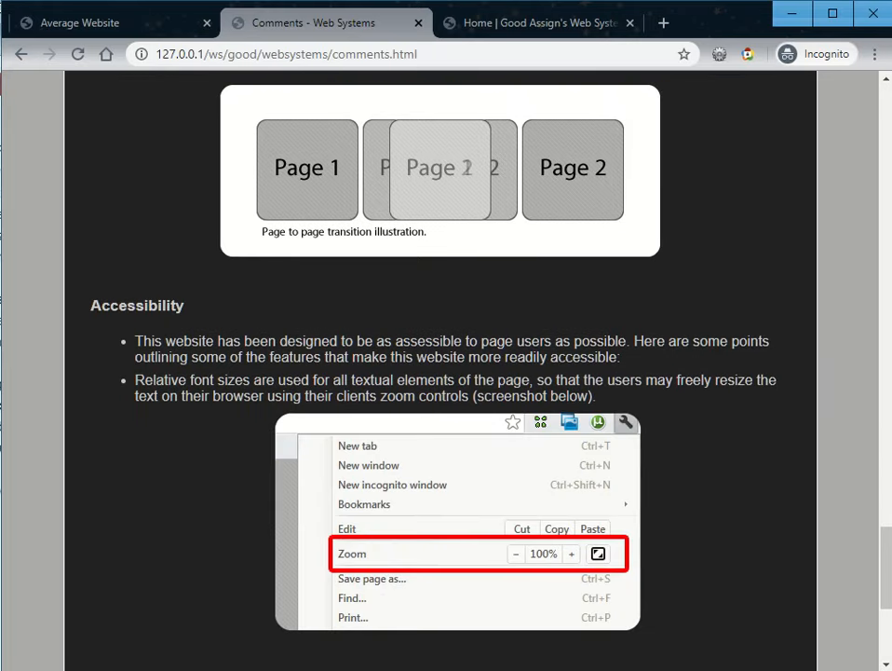
scroll(down, 3)
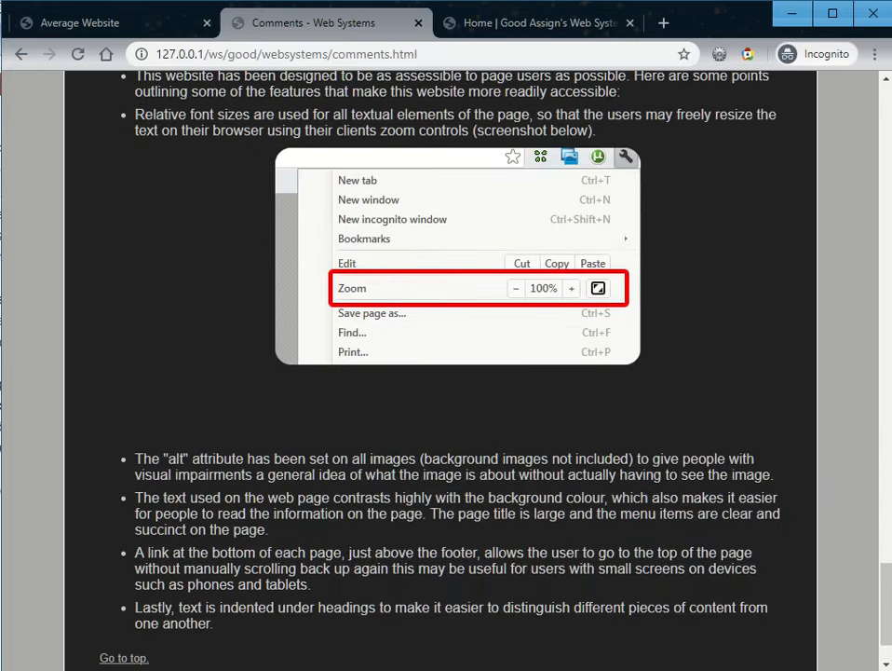
scroll(down, 3)
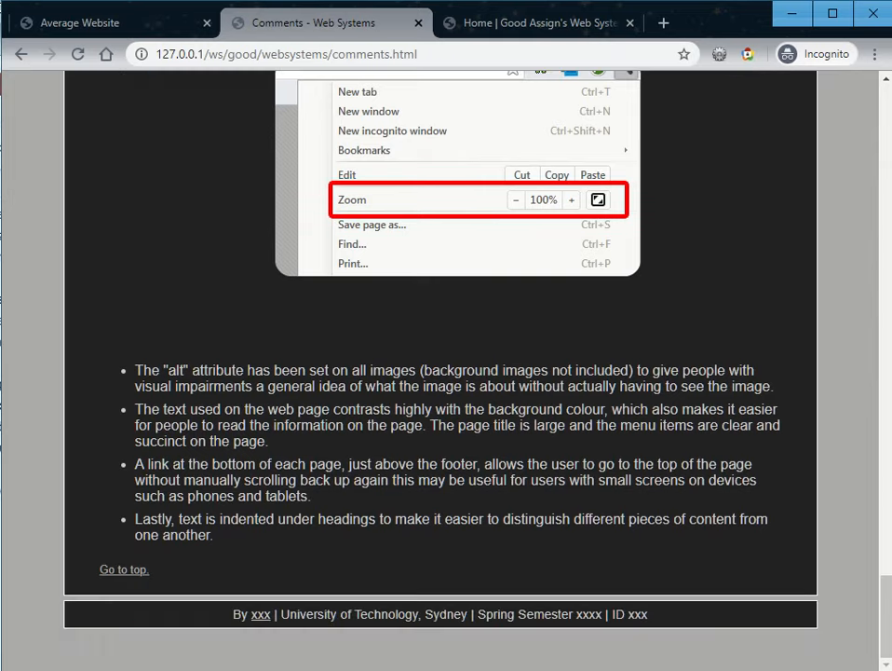
double_click(176, 368)
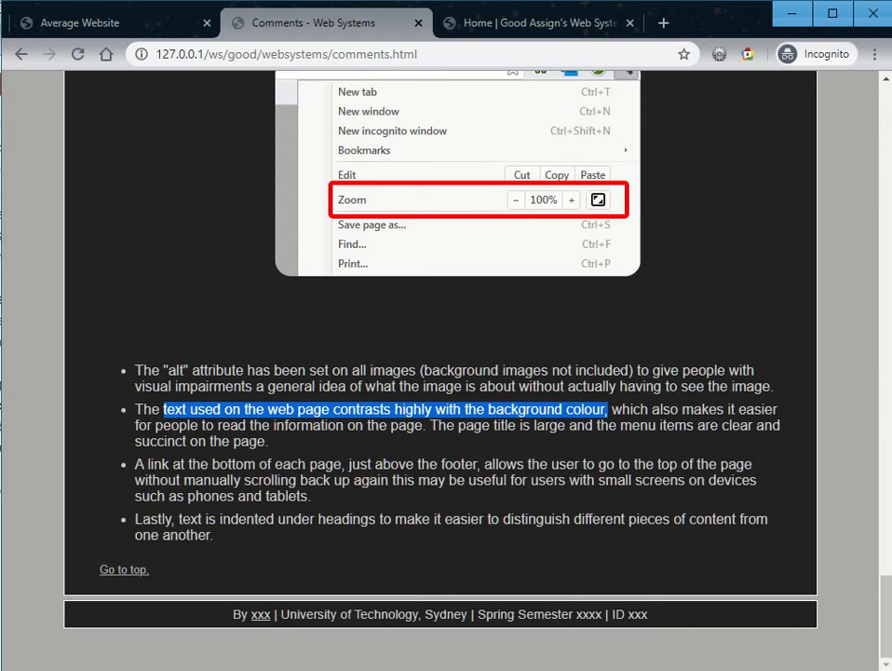
click(536, 22)
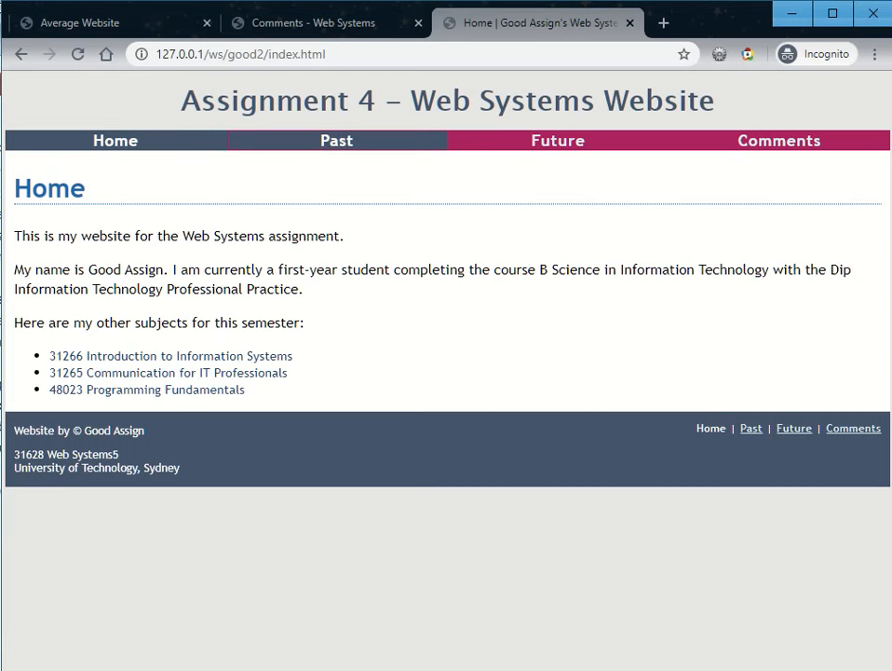
Step: Go through the Assignment 4 site's Past and Future pages to its Comments page
click(335, 139)
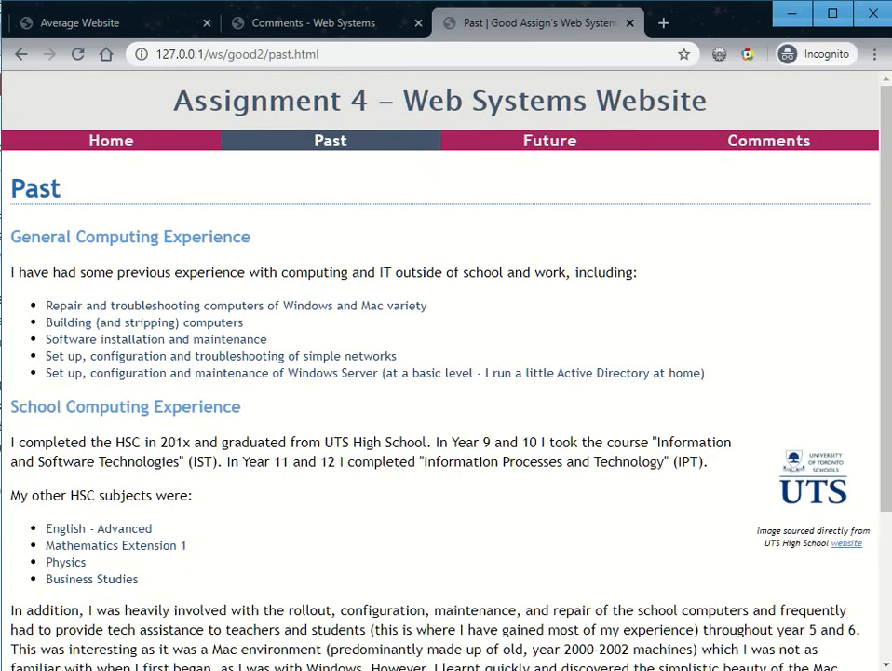
scroll(down, 3)
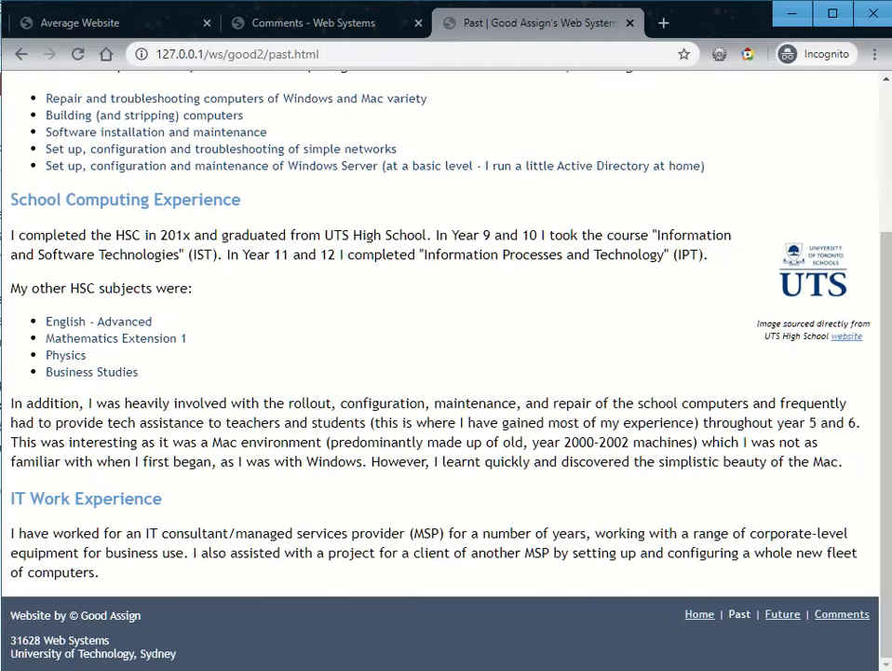
click(782, 613)
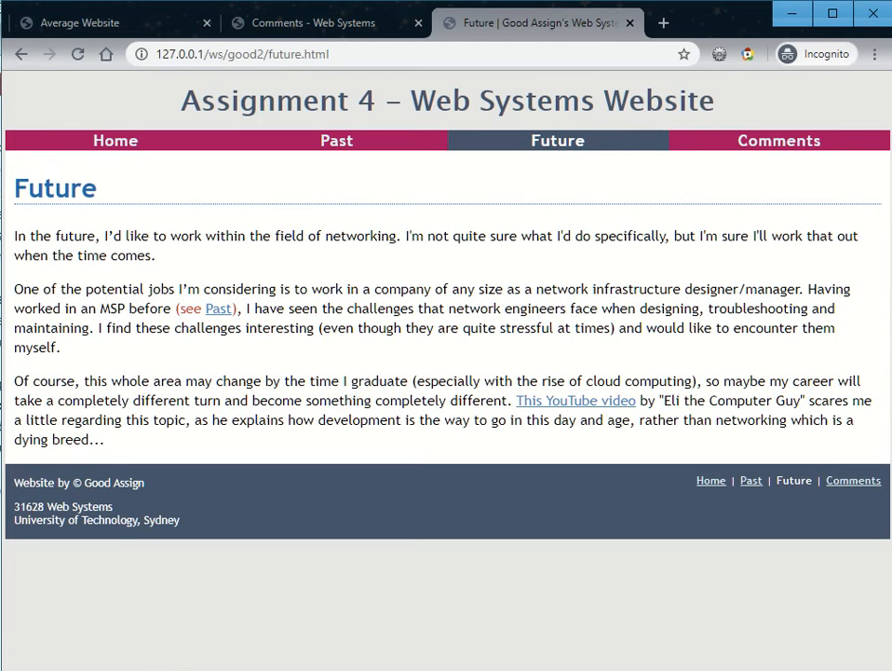
click(778, 140)
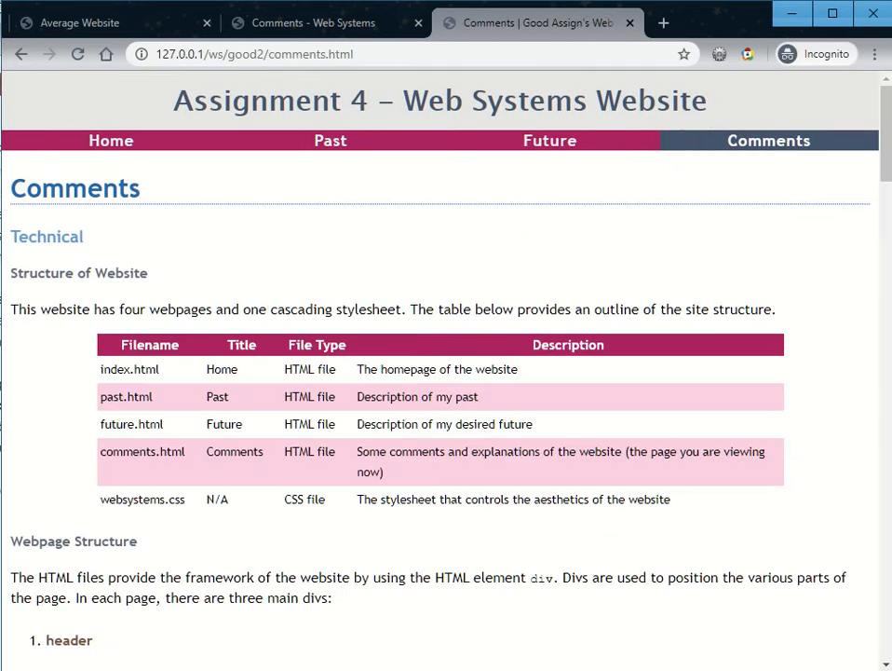
scroll(down, 3)
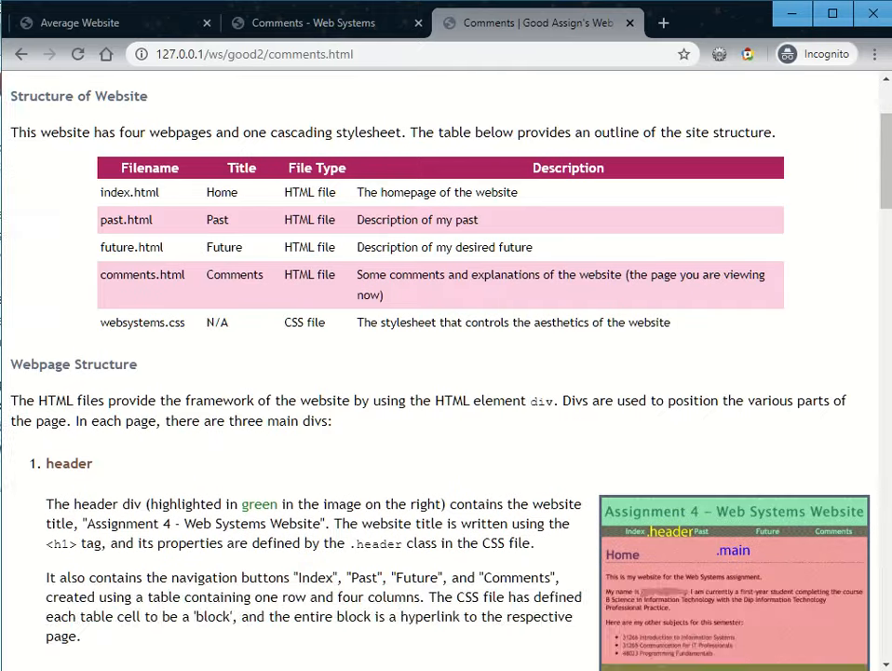
scroll(up, 3)
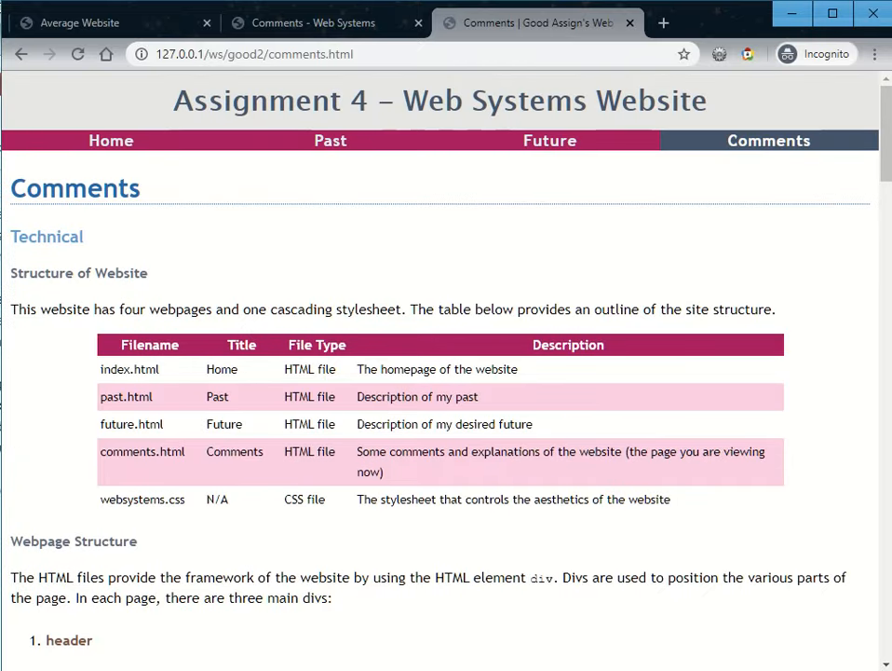
drag(100, 369, 626, 499)
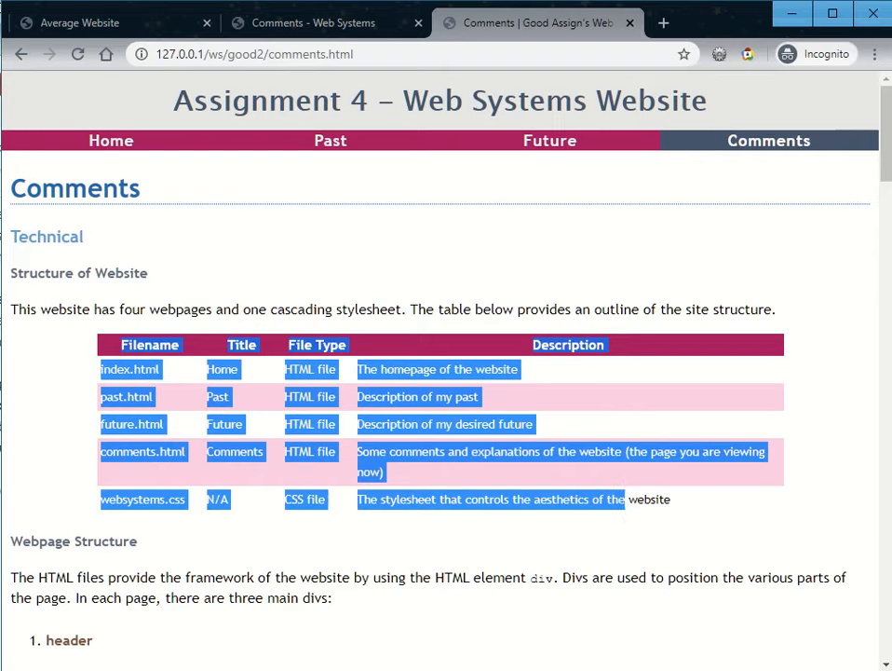
scroll(down, 3)
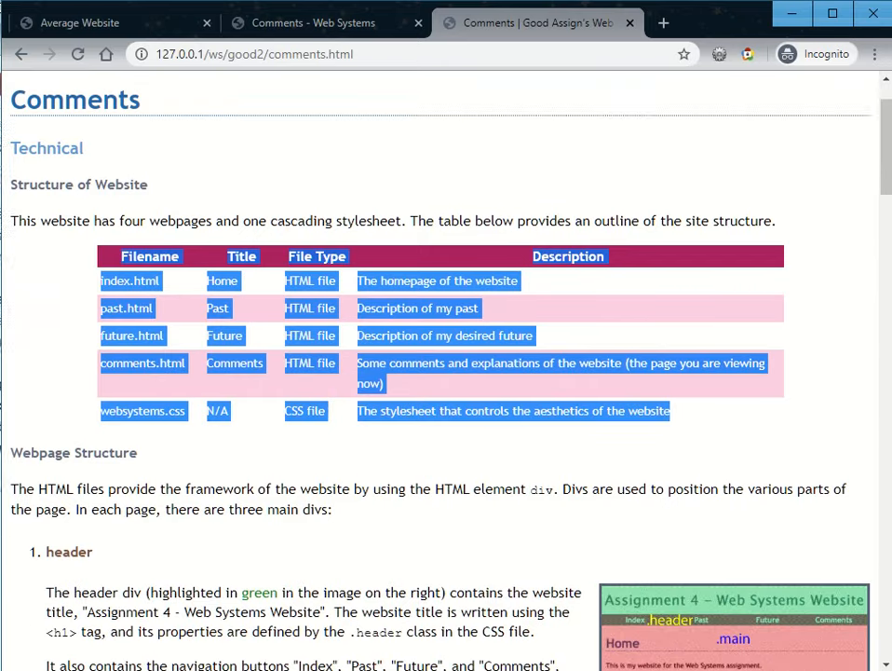
scroll(down, 3)
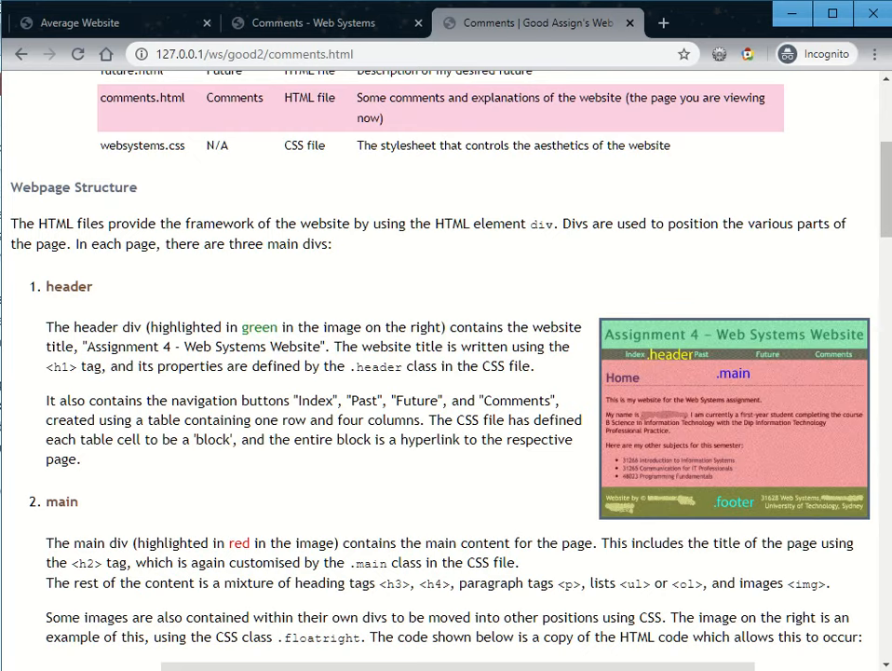
scroll(down, 3)
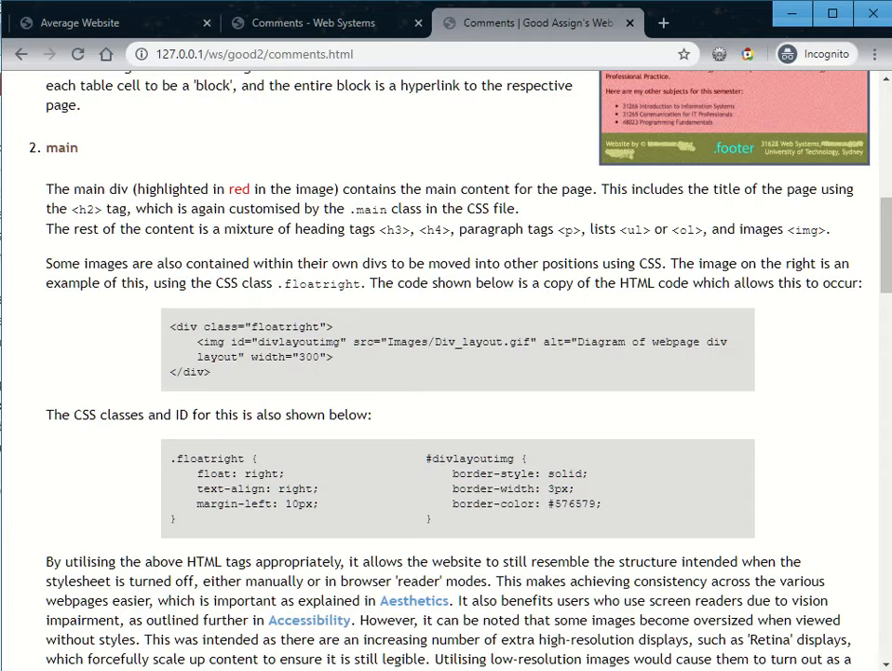
scroll(down, 3)
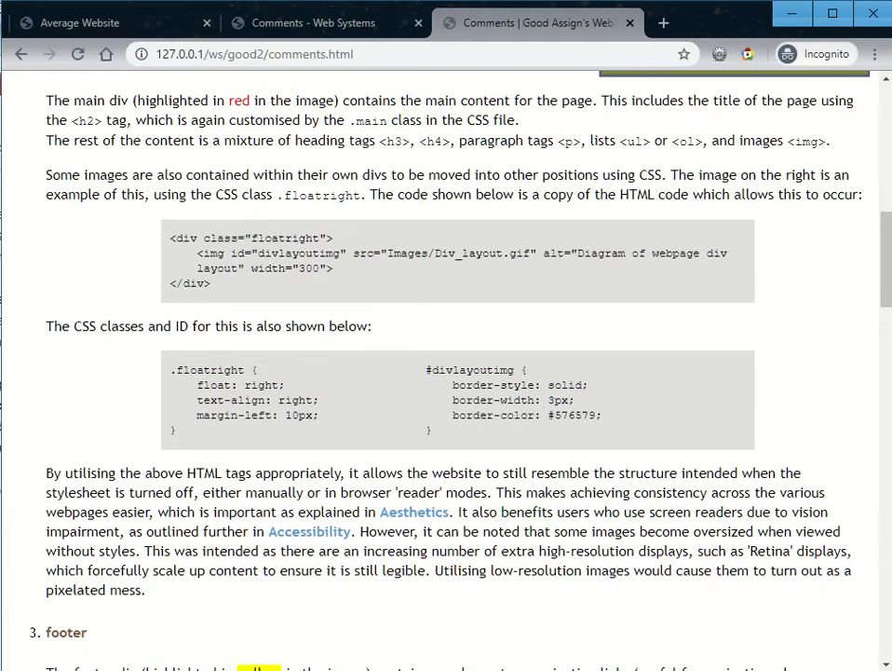
scroll(down, 3)
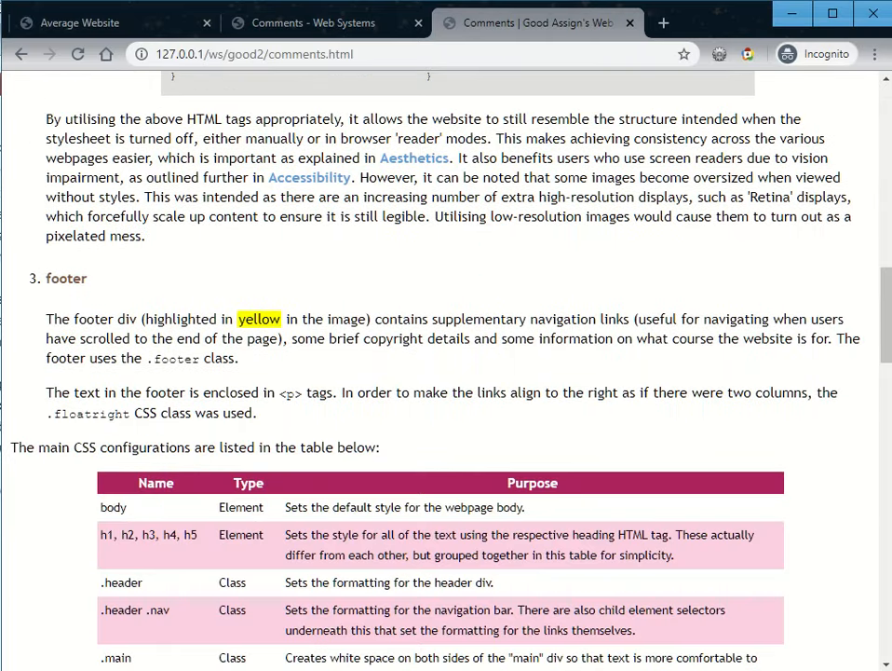
drag(127, 319, 307, 318)
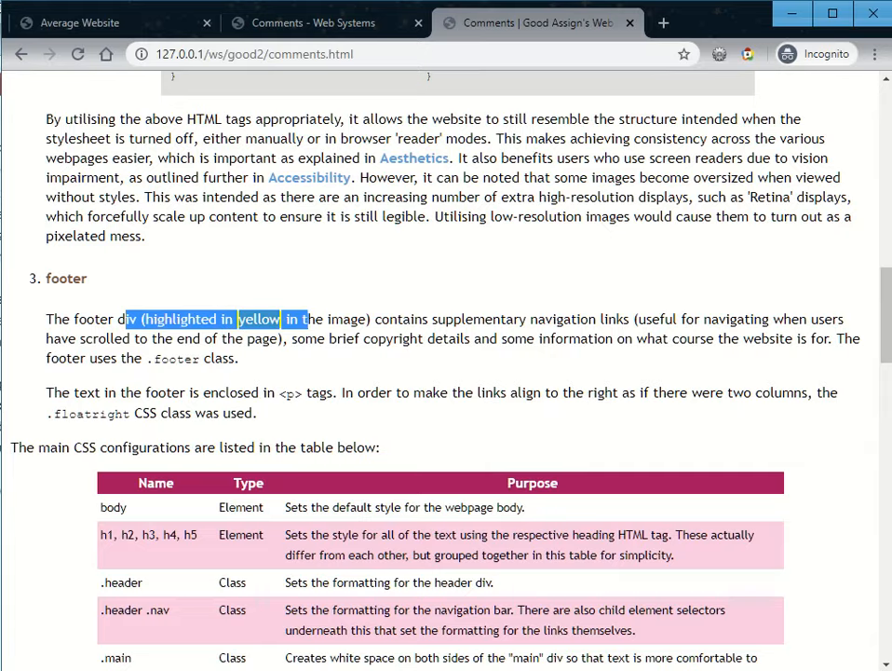
scroll(up, 3)
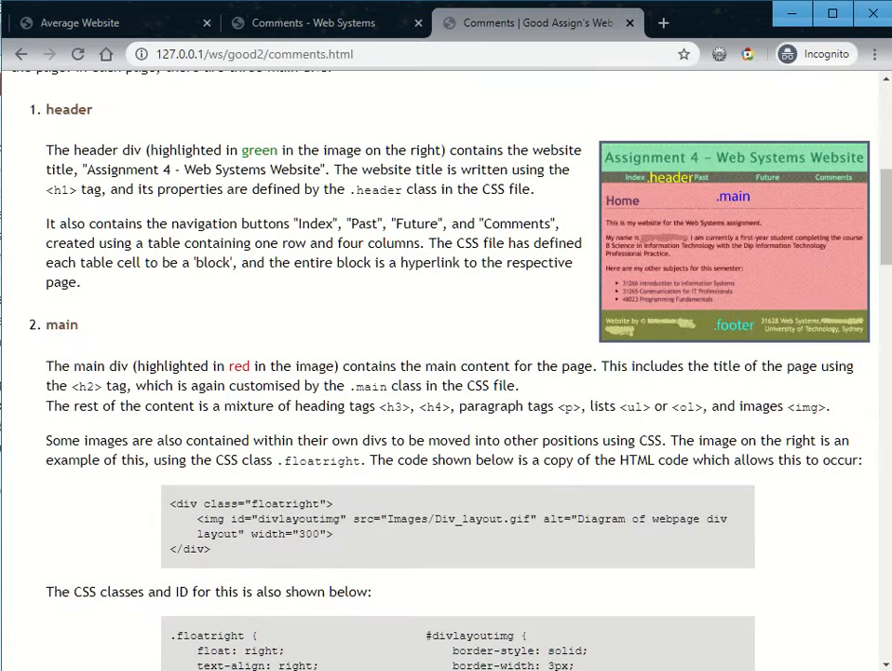
scroll(down, 3)
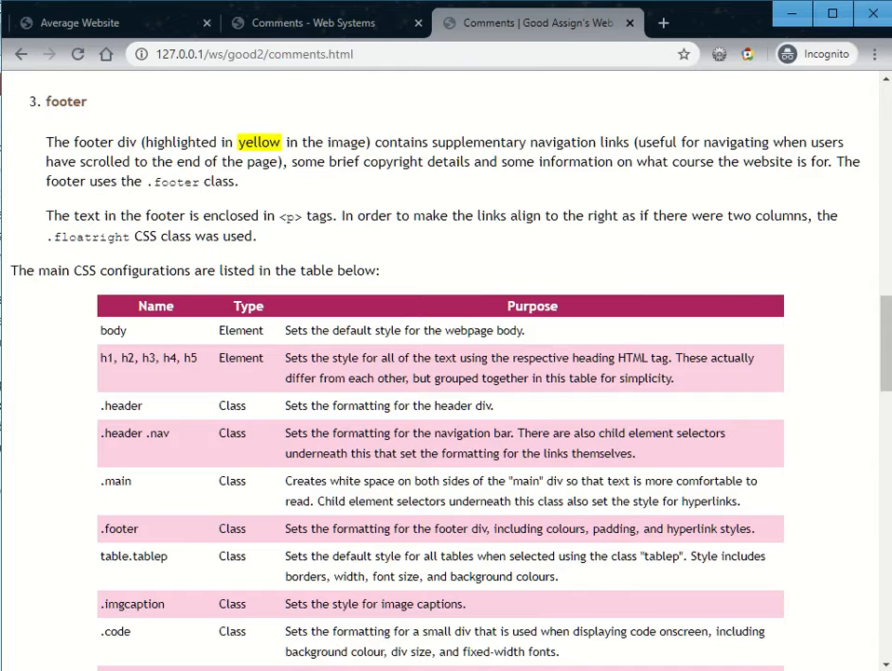
scroll(down, 3)
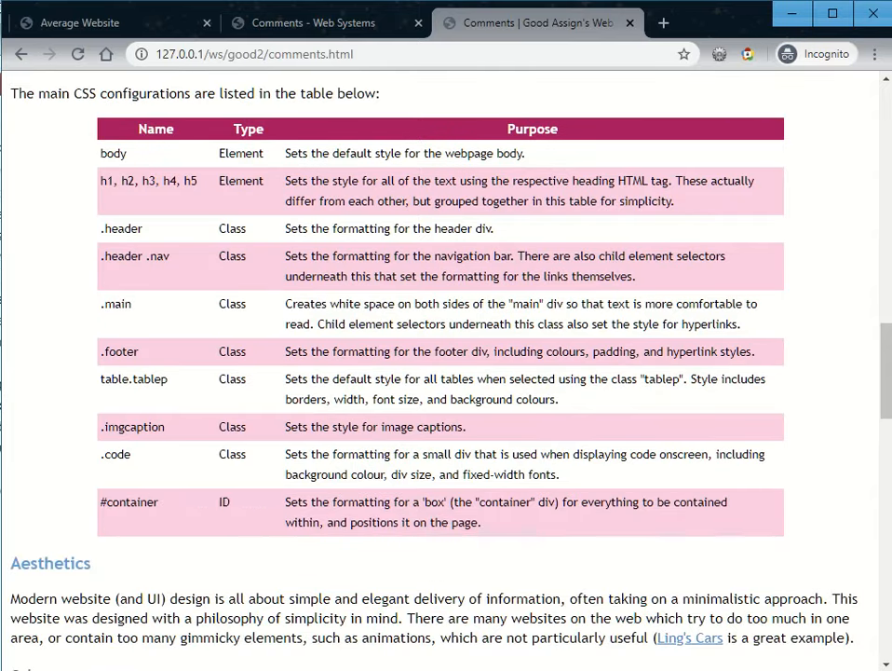
scroll(down, 3)
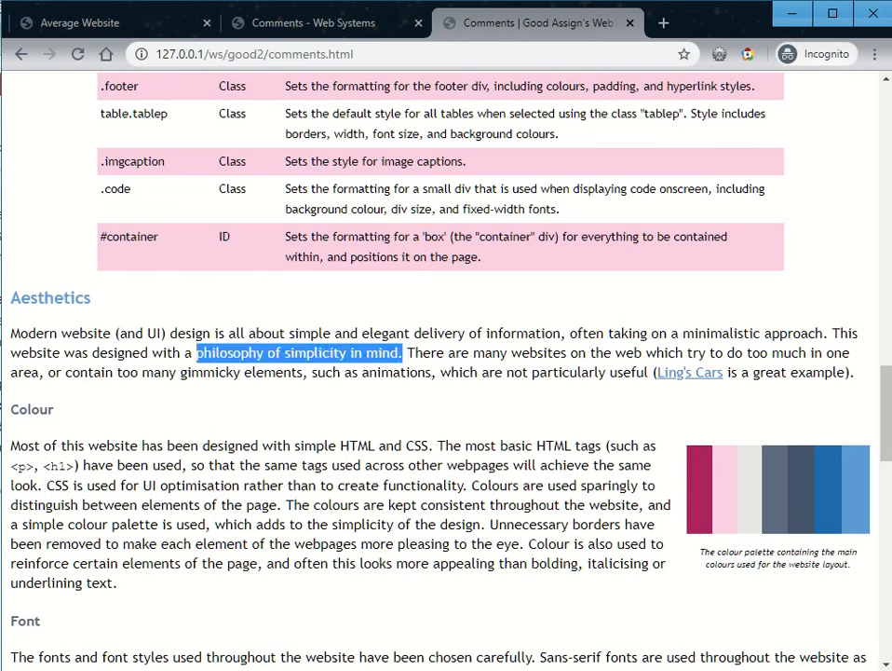
double_click(749, 331)
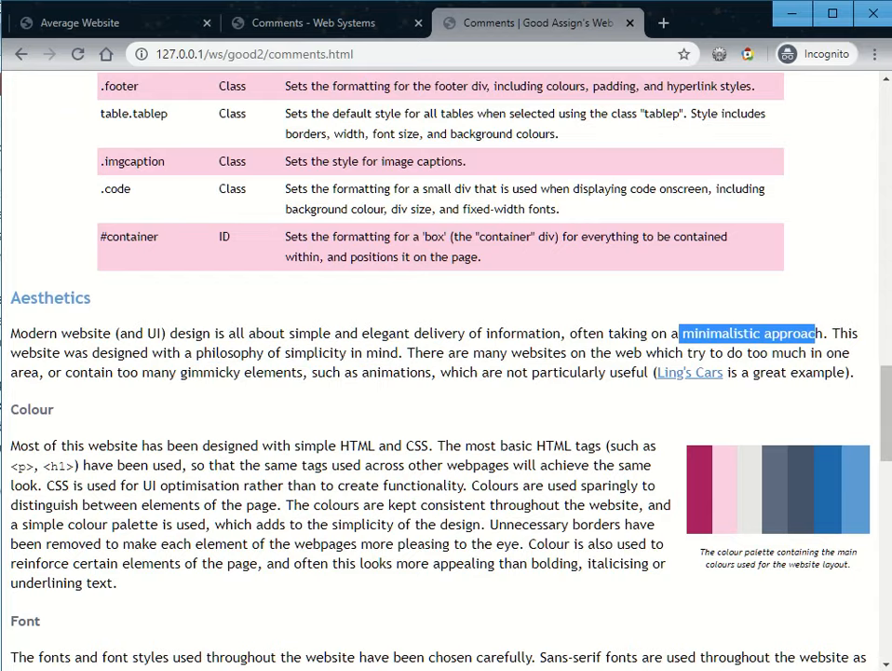
scroll(down, 3)
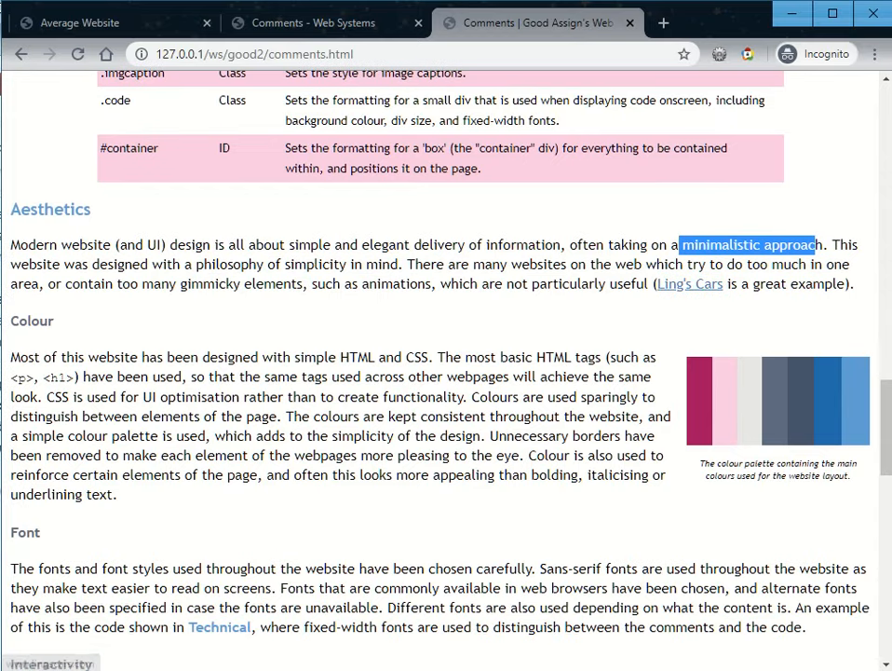
scroll(down, 3)
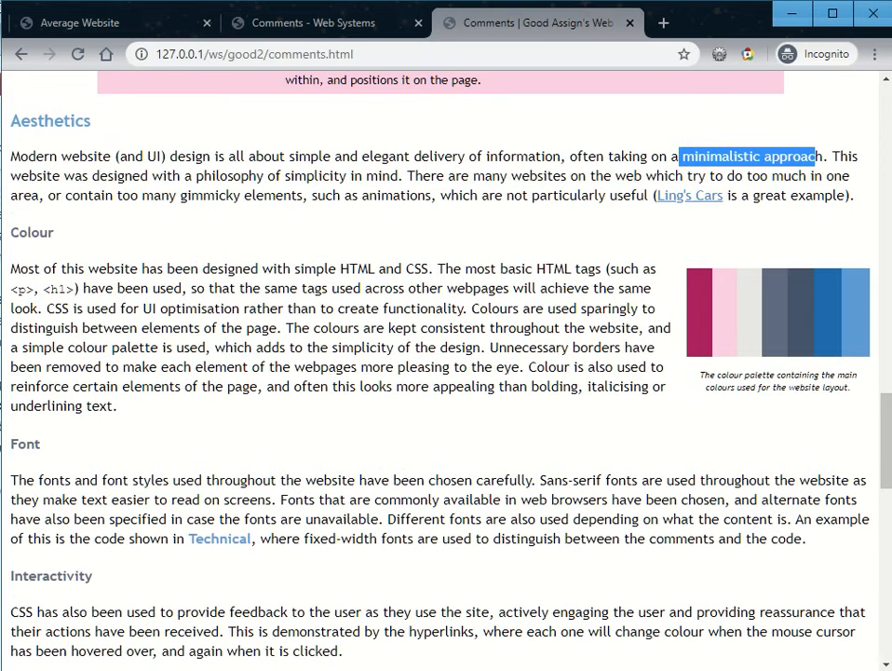
scroll(down, 3)
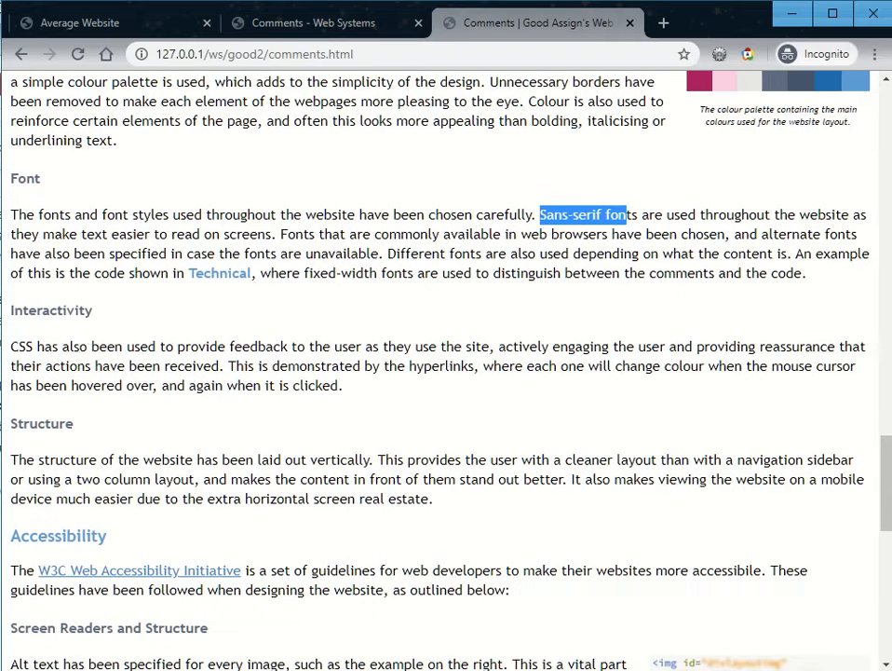
scroll(down, 3)
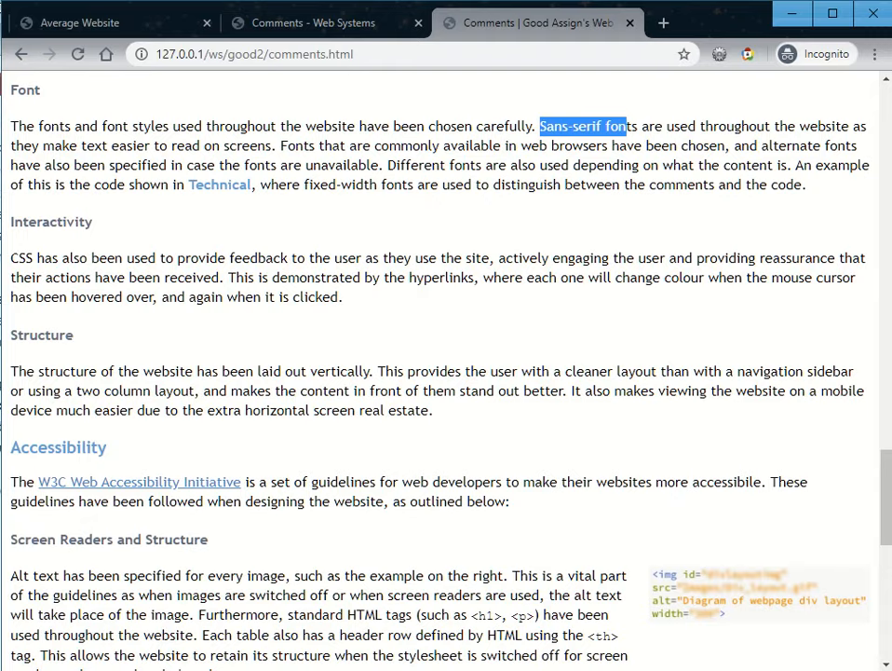
scroll(up, 3)
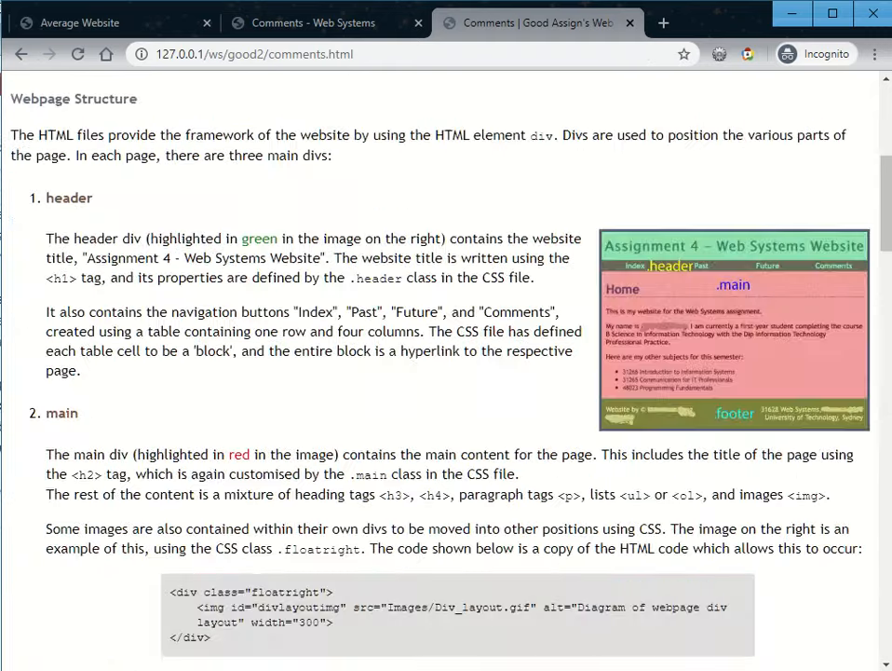
scroll(up, 3)
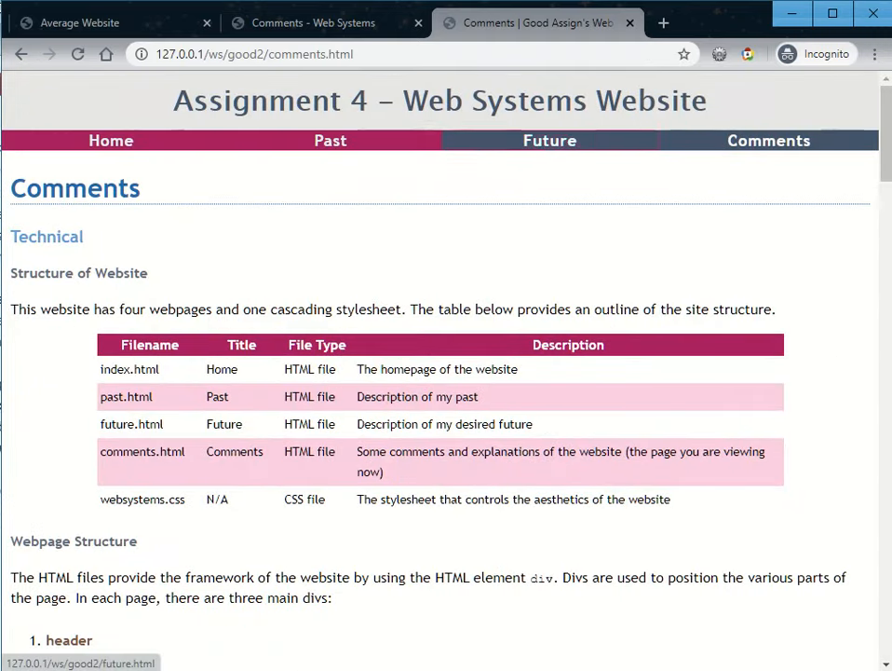
scroll(down, 3)
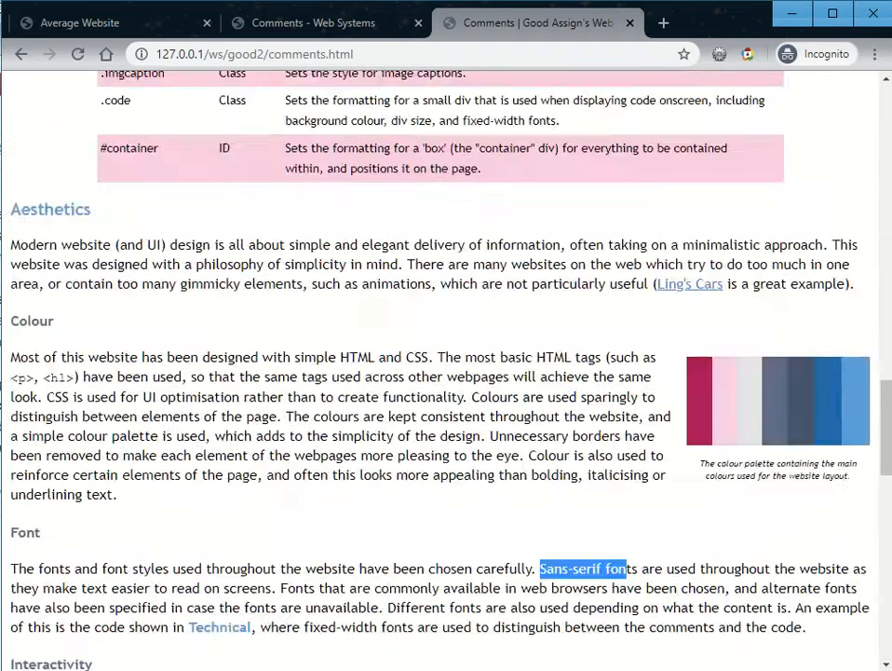
scroll(down, 3)
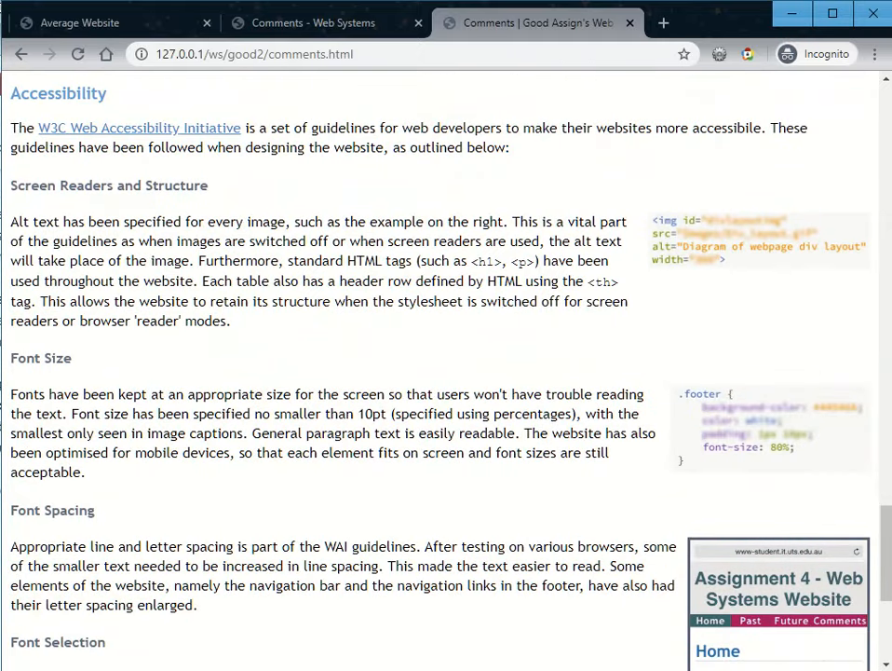
mouse_move(139, 127)
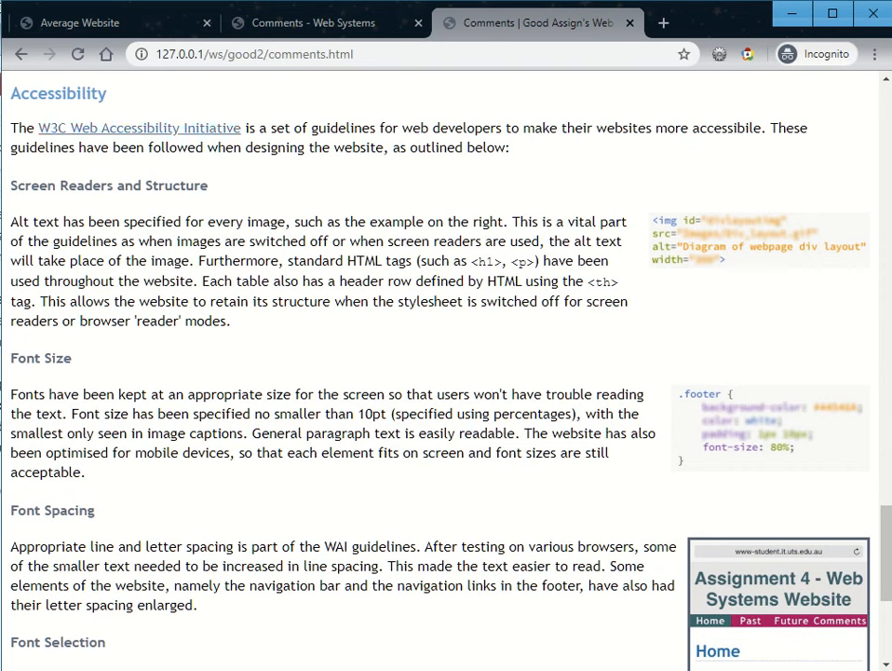
scroll(down, 3)
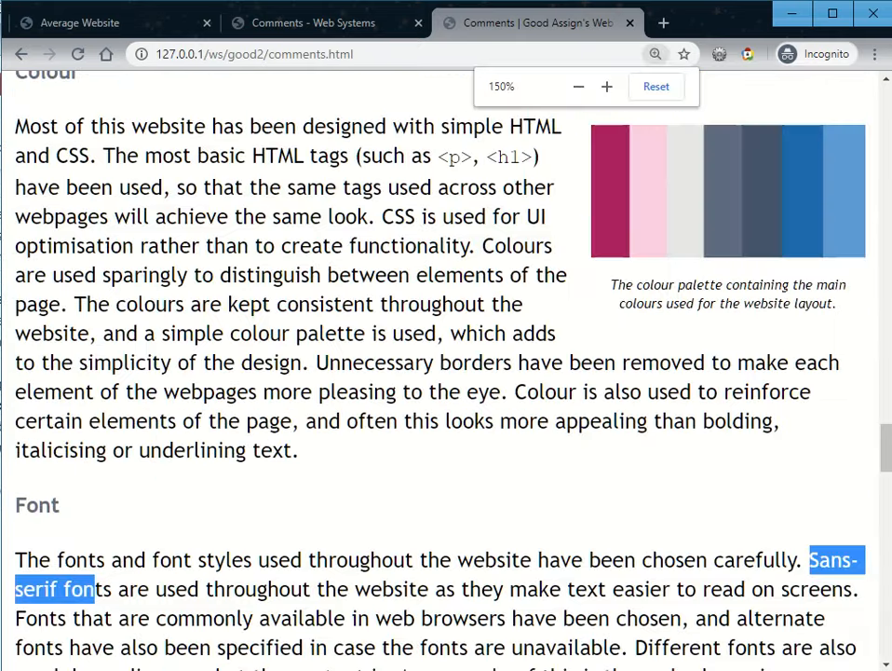
click(577, 85)
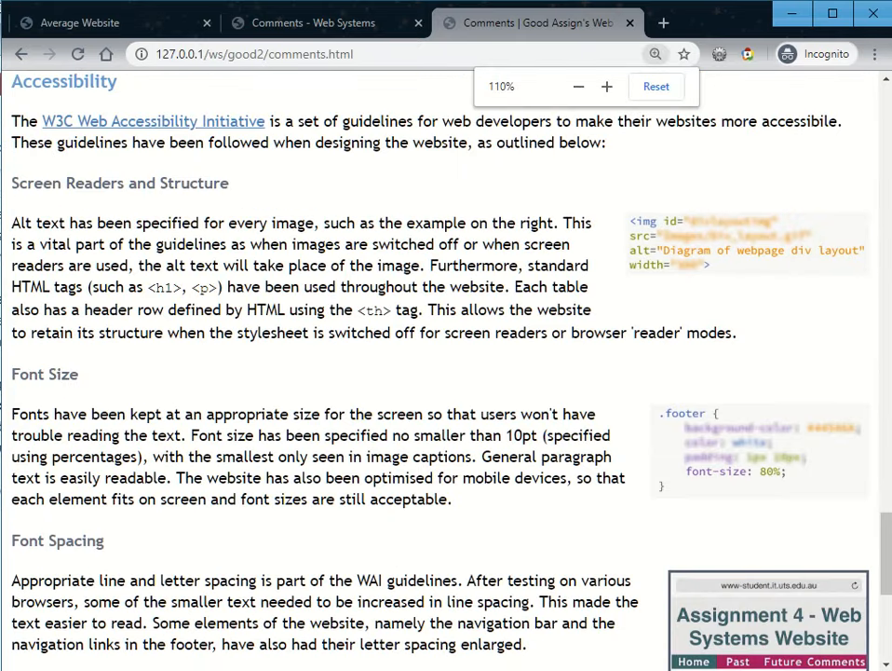
scroll(down, 3)
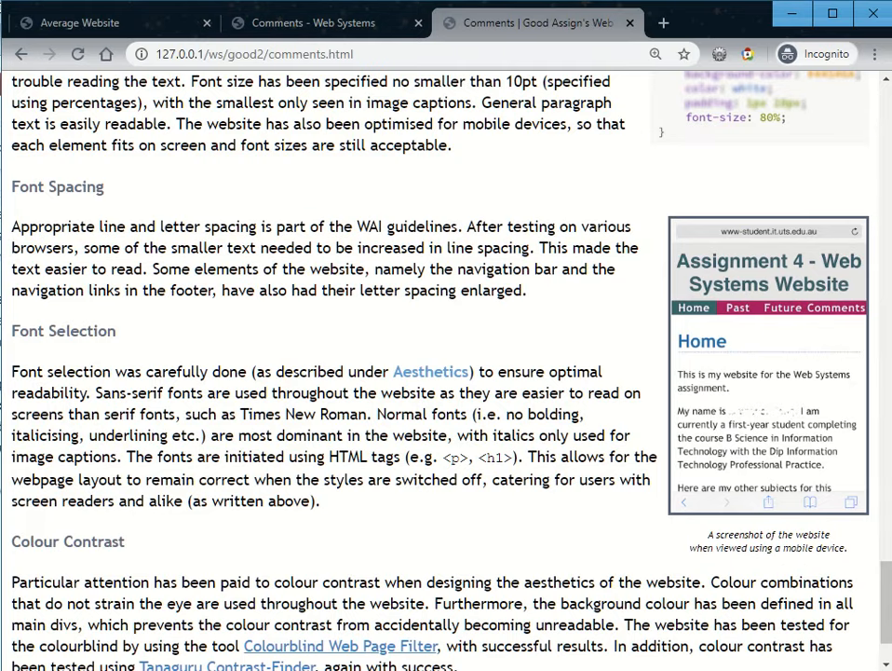
scroll(down, 3)
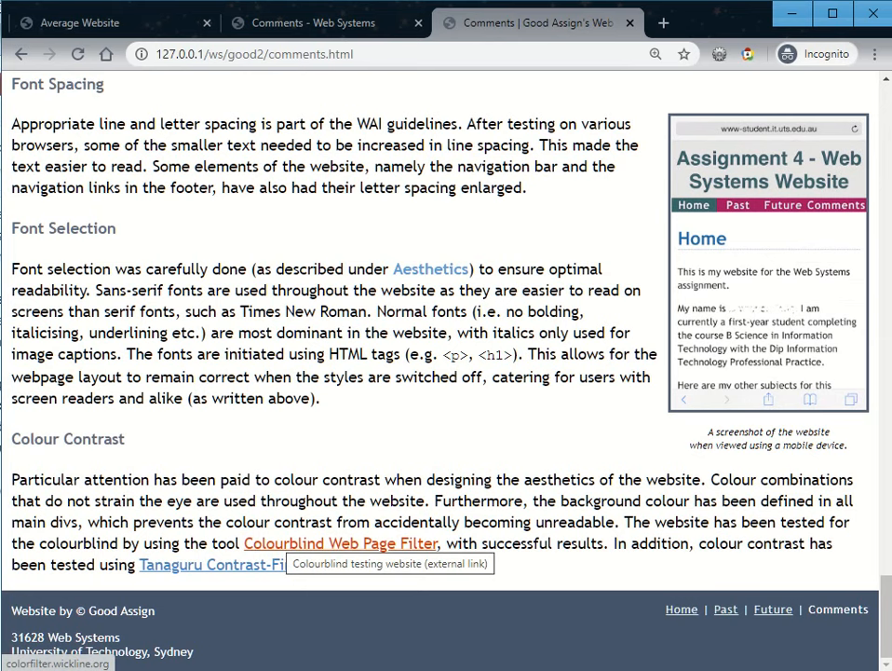
mouse_move(227, 565)
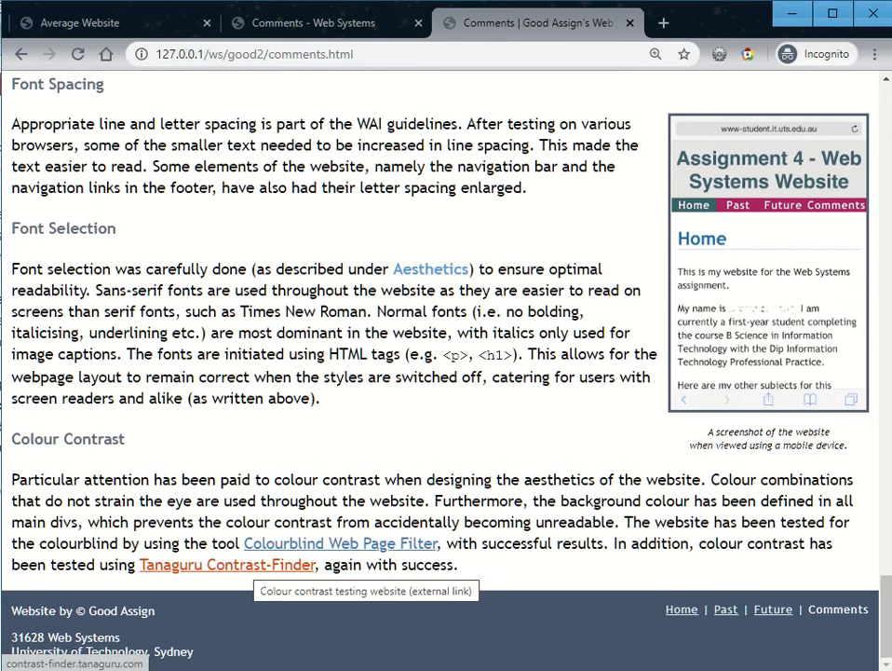